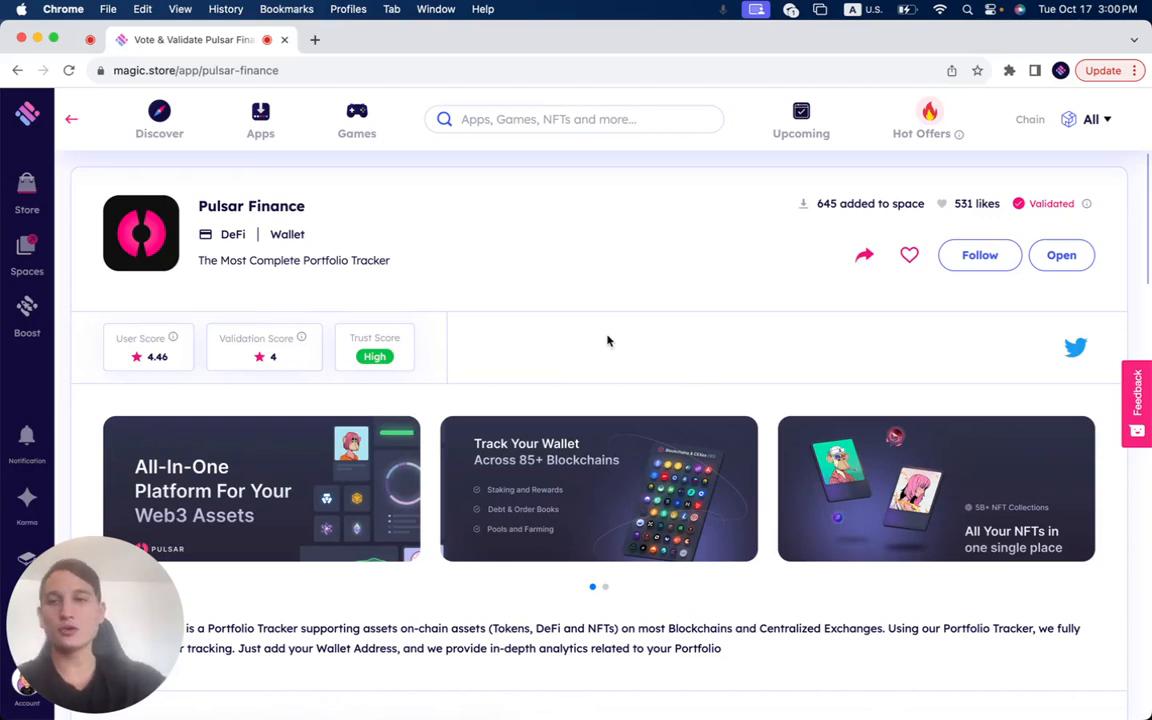
mouse_move(692, 298)
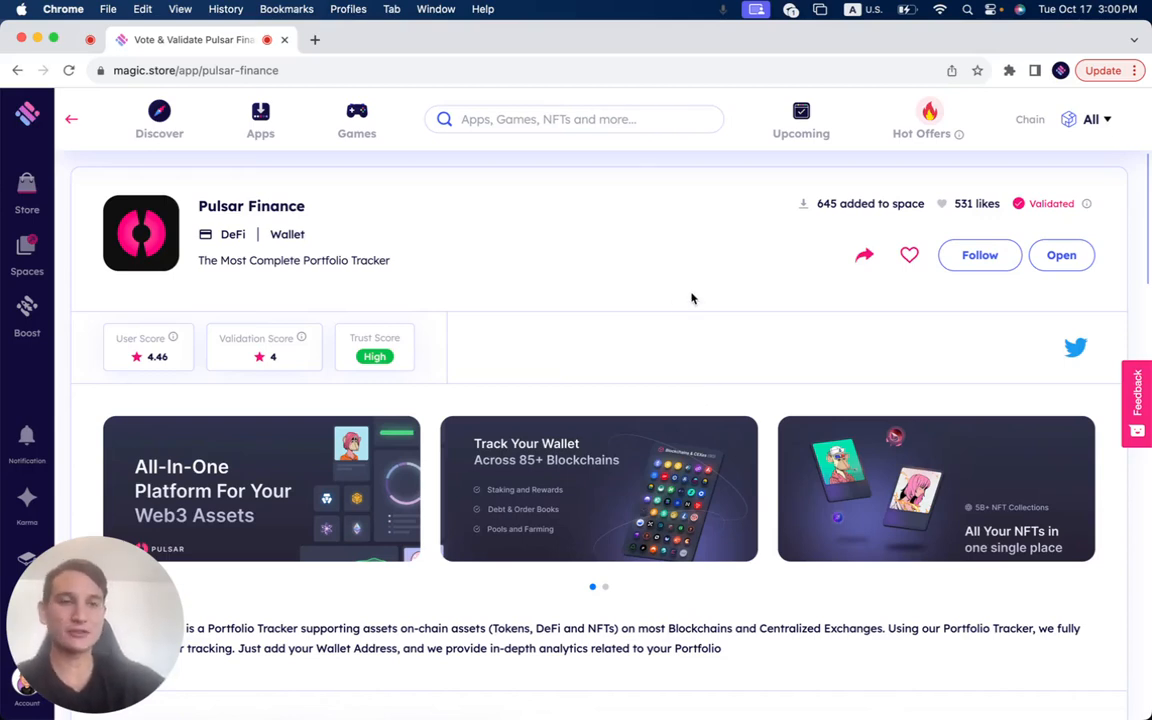
mouse_move(591, 306)
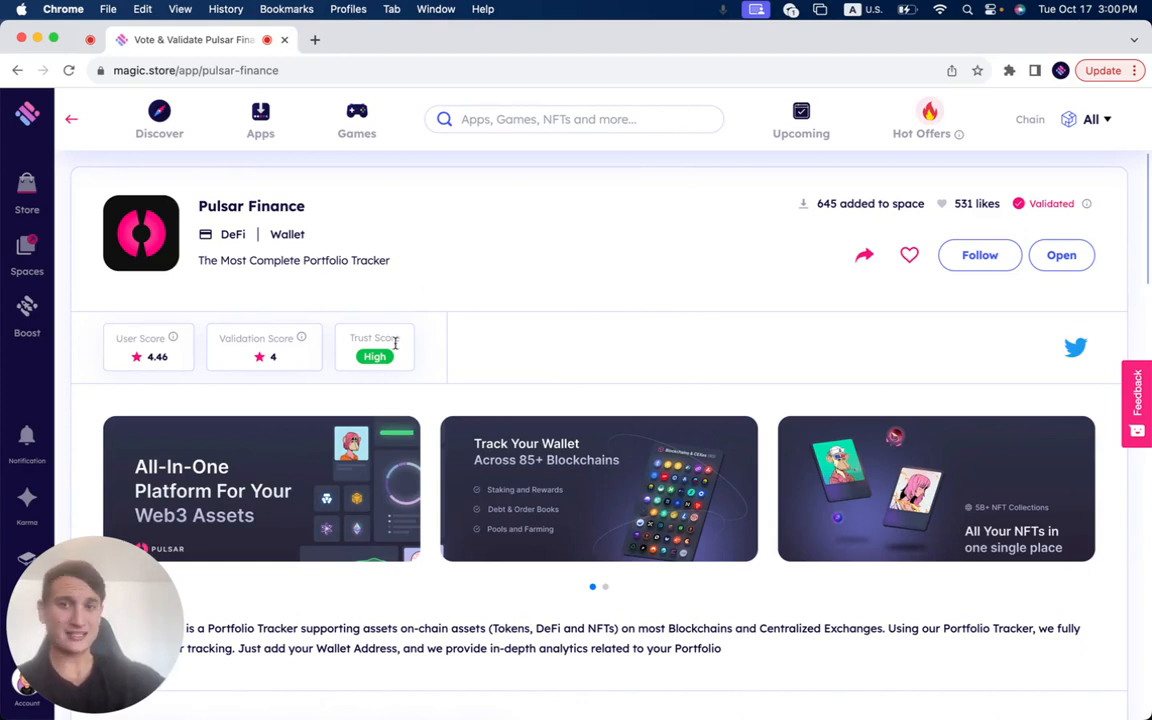
mouse_move(298, 353)
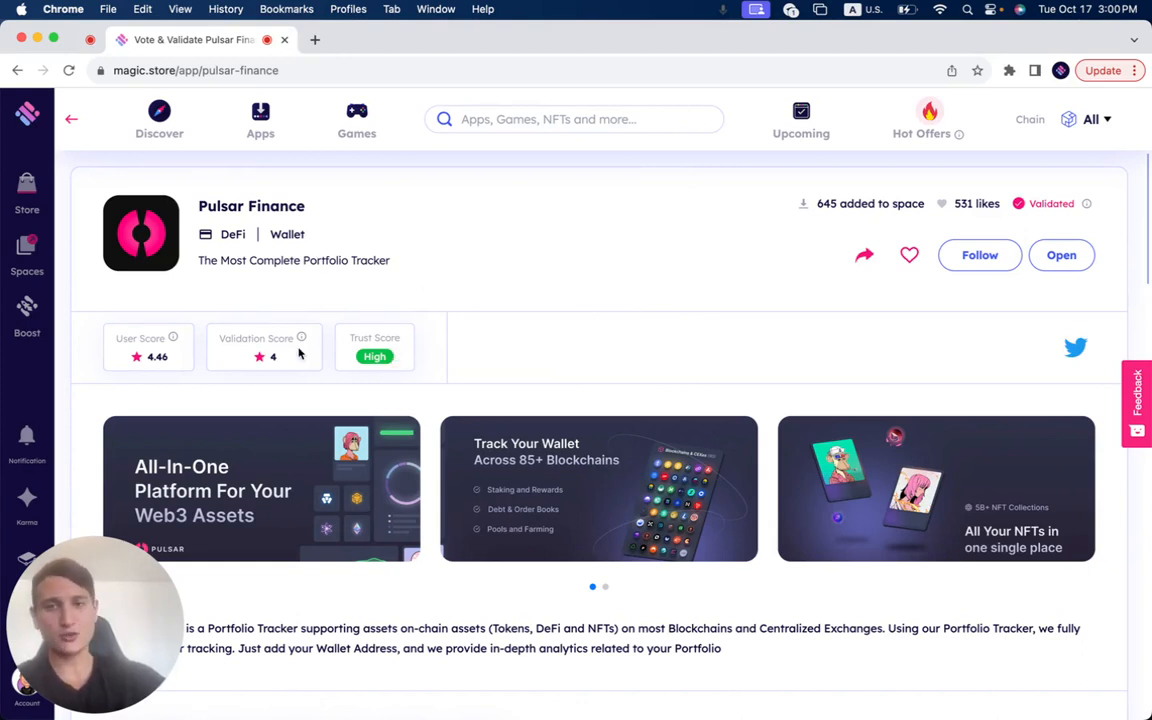
mouse_move(196, 359)
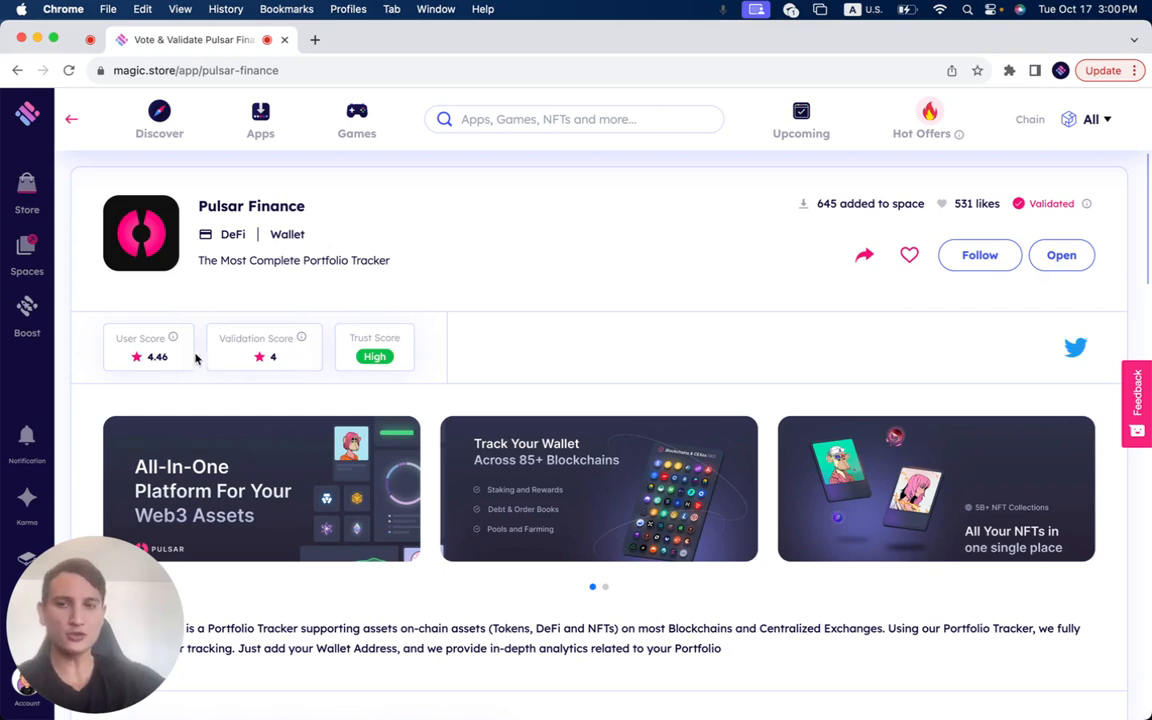
mouse_move(774, 231)
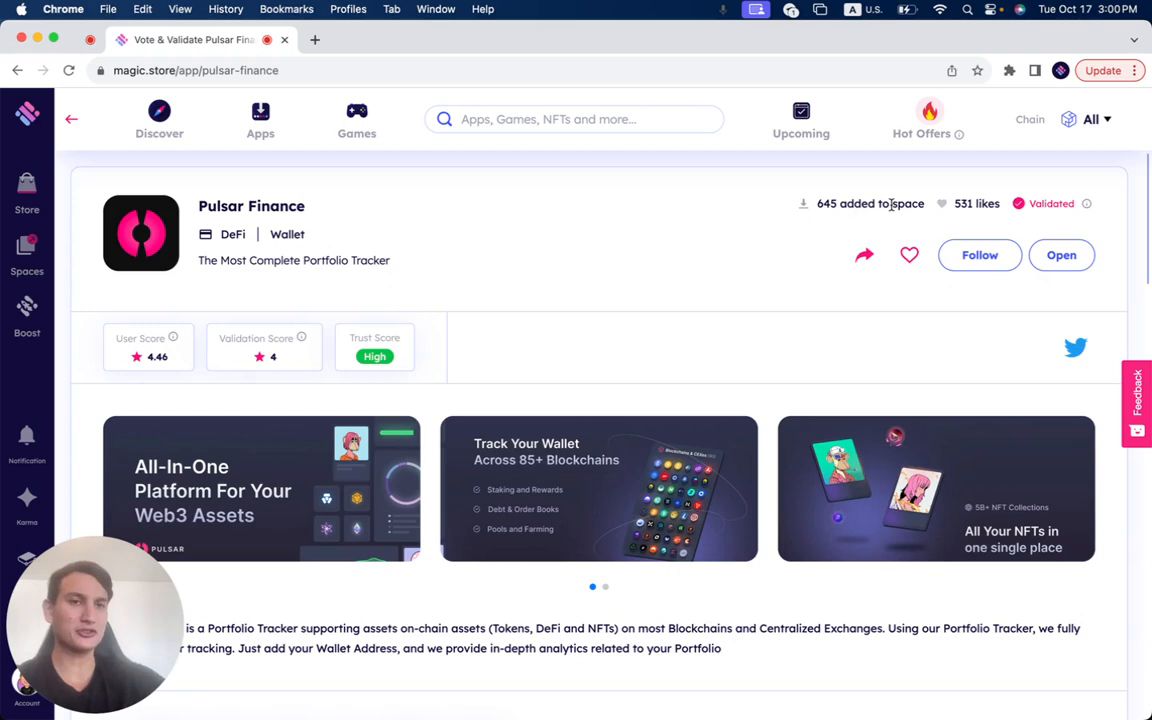
mouse_move(816, 247)
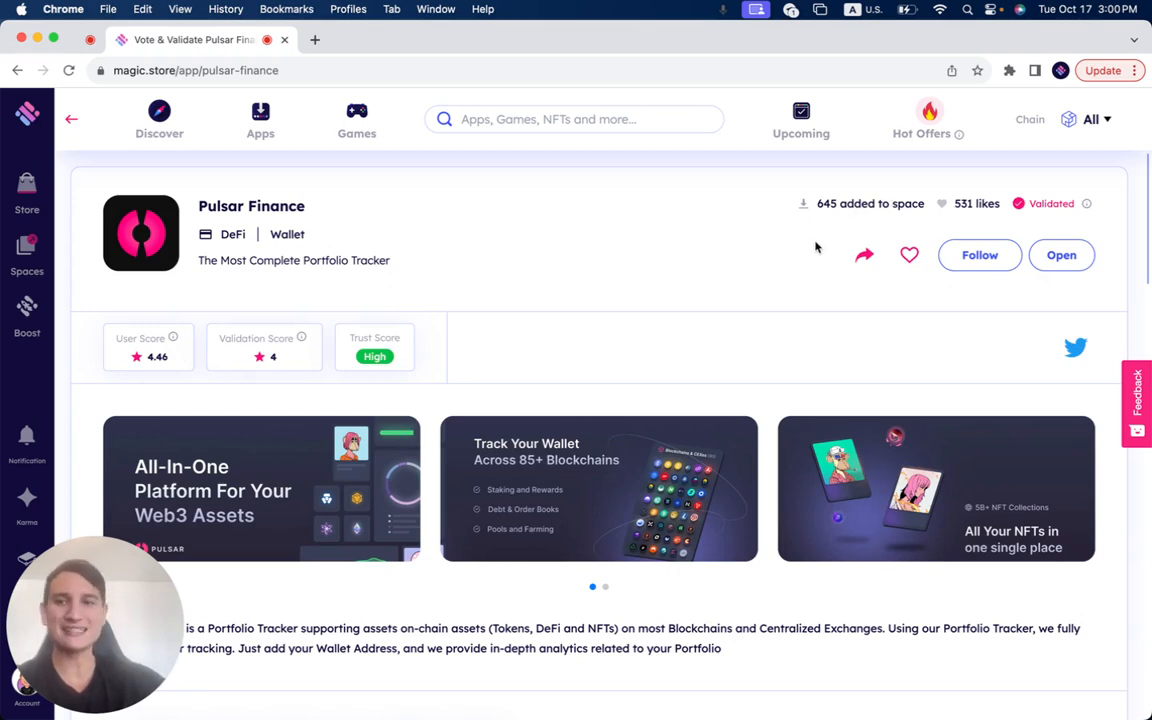
- Scroll through the Pulsar Finance description and tags, then back up to the top of the listing
scroll(down, 3)
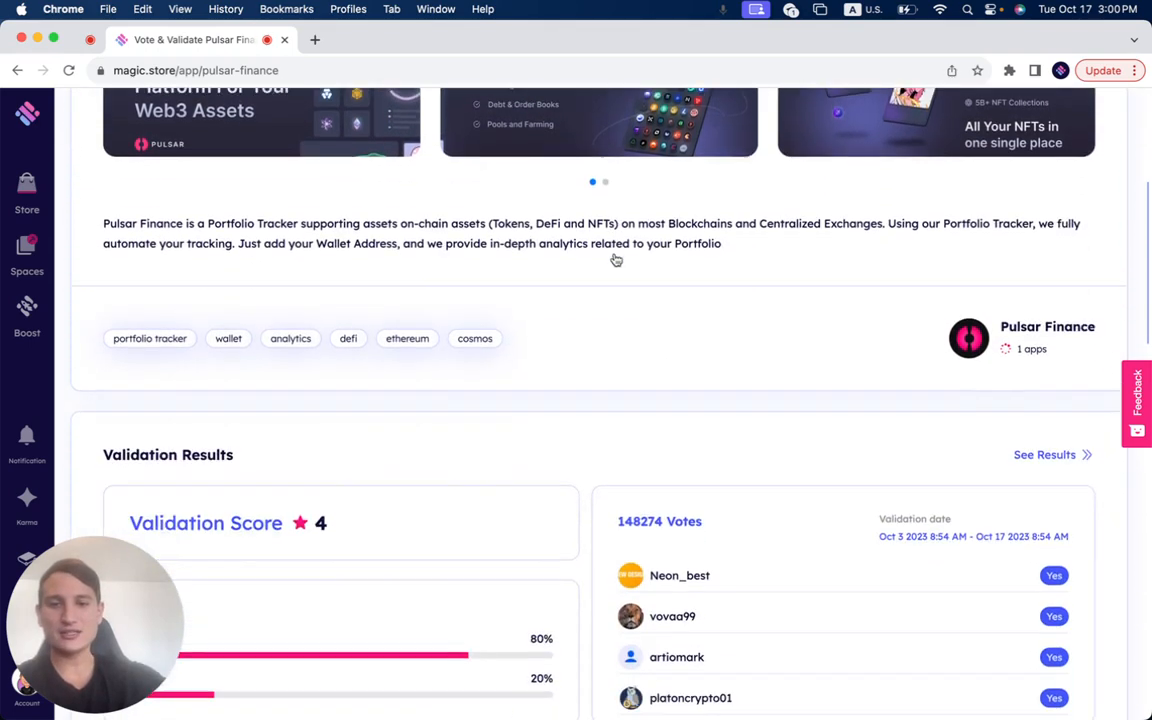
scroll(down, 3)
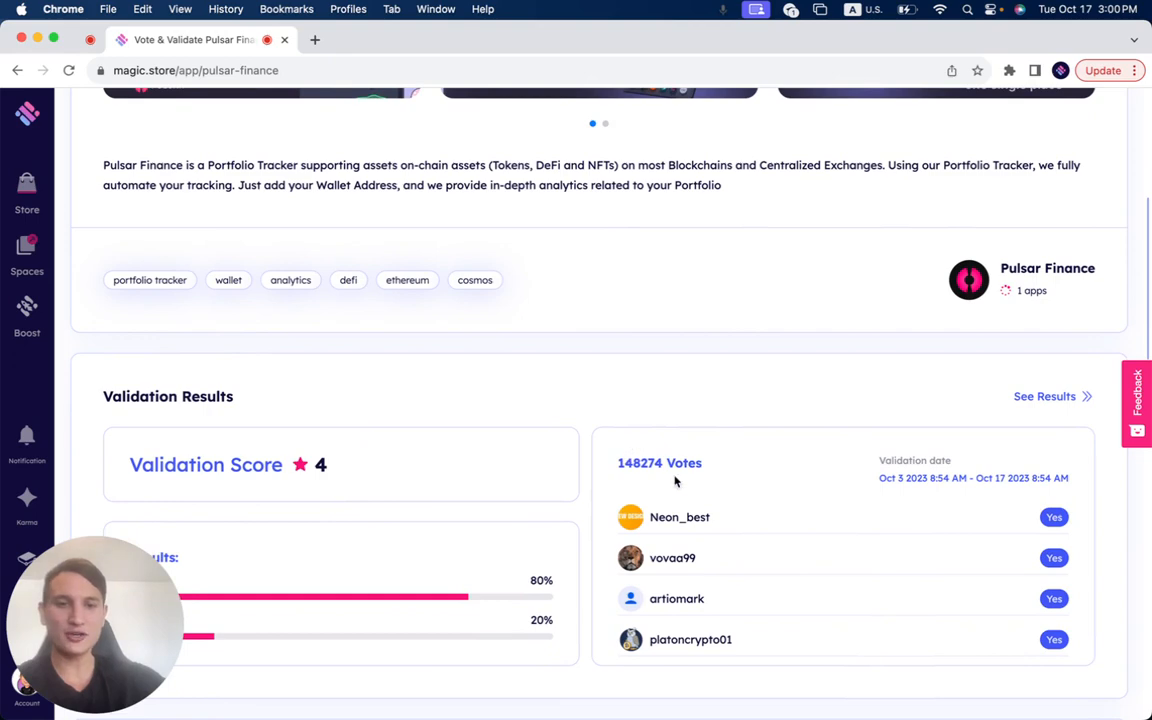
mouse_move(714, 469)
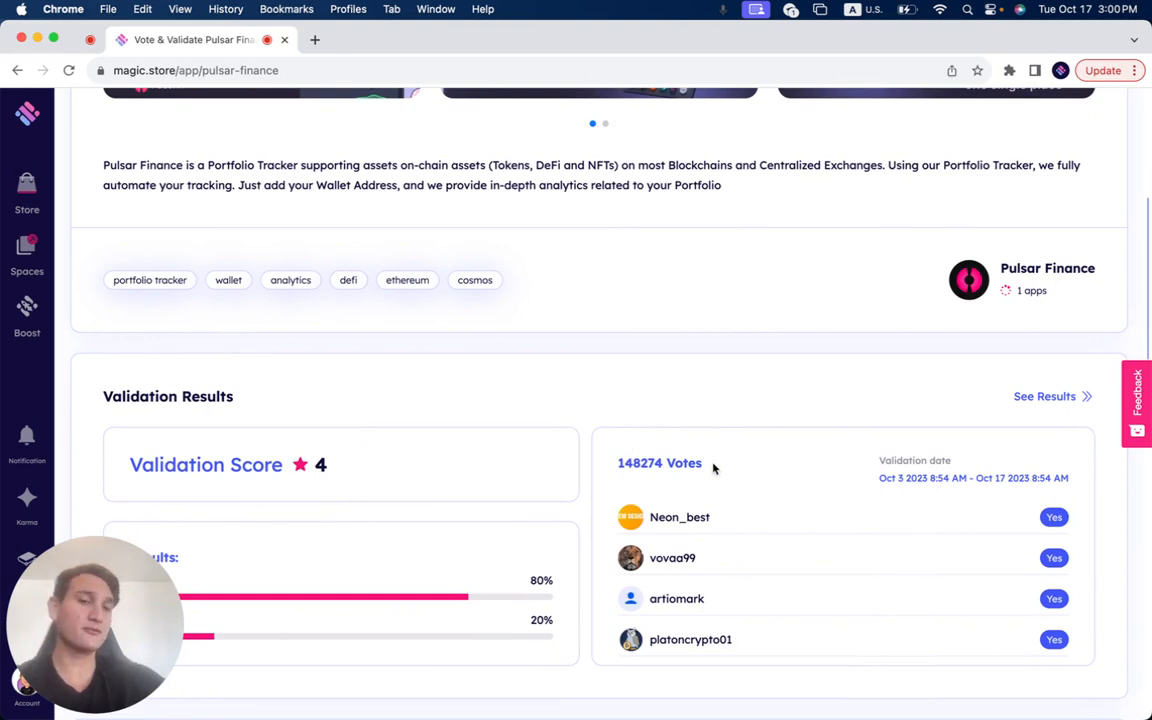
scroll(up, 3)
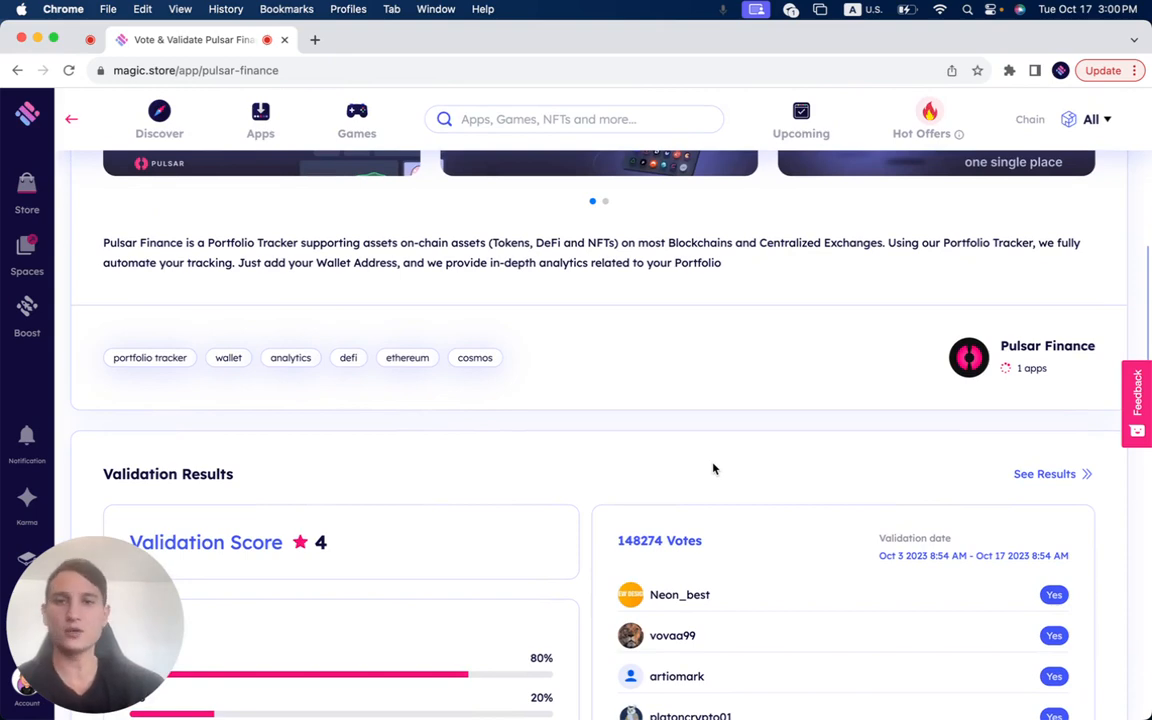
scroll(up, 3)
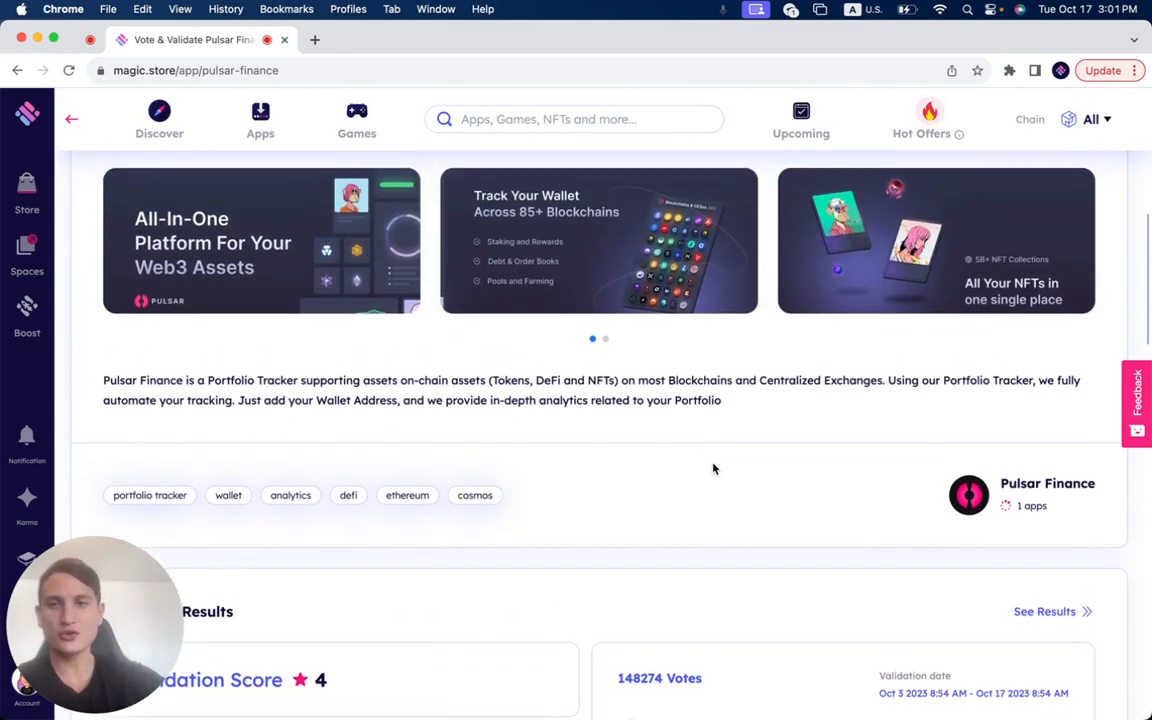
scroll(up, 3)
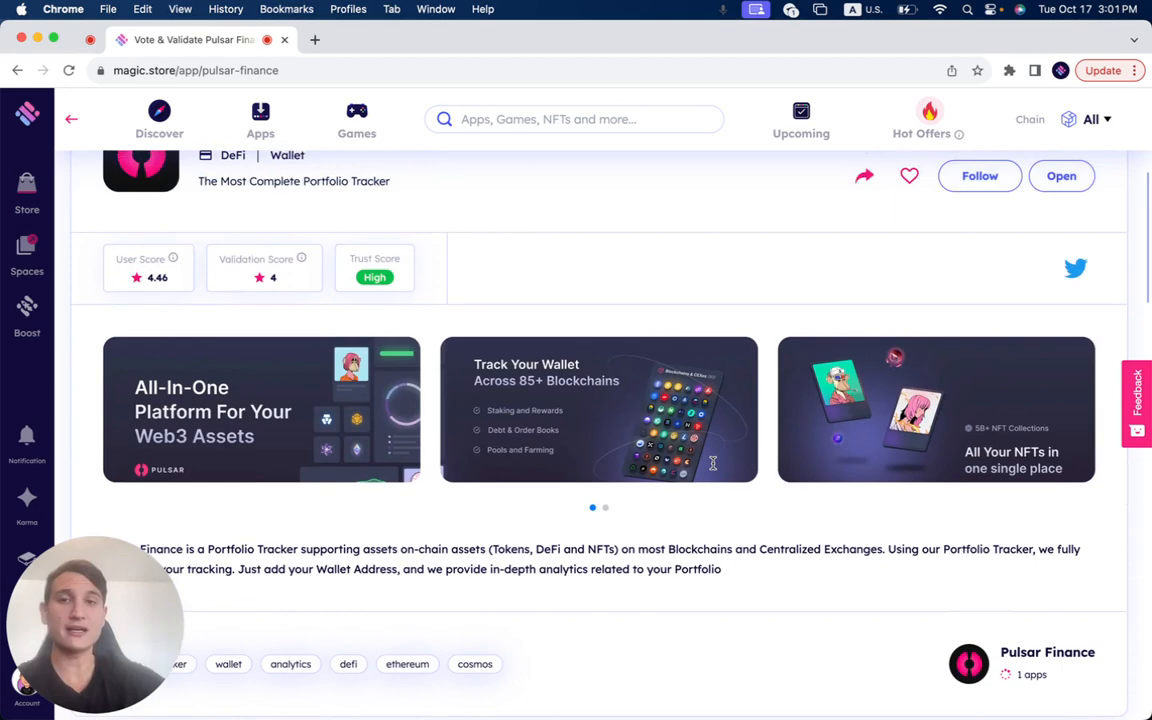
scroll(up, 3)
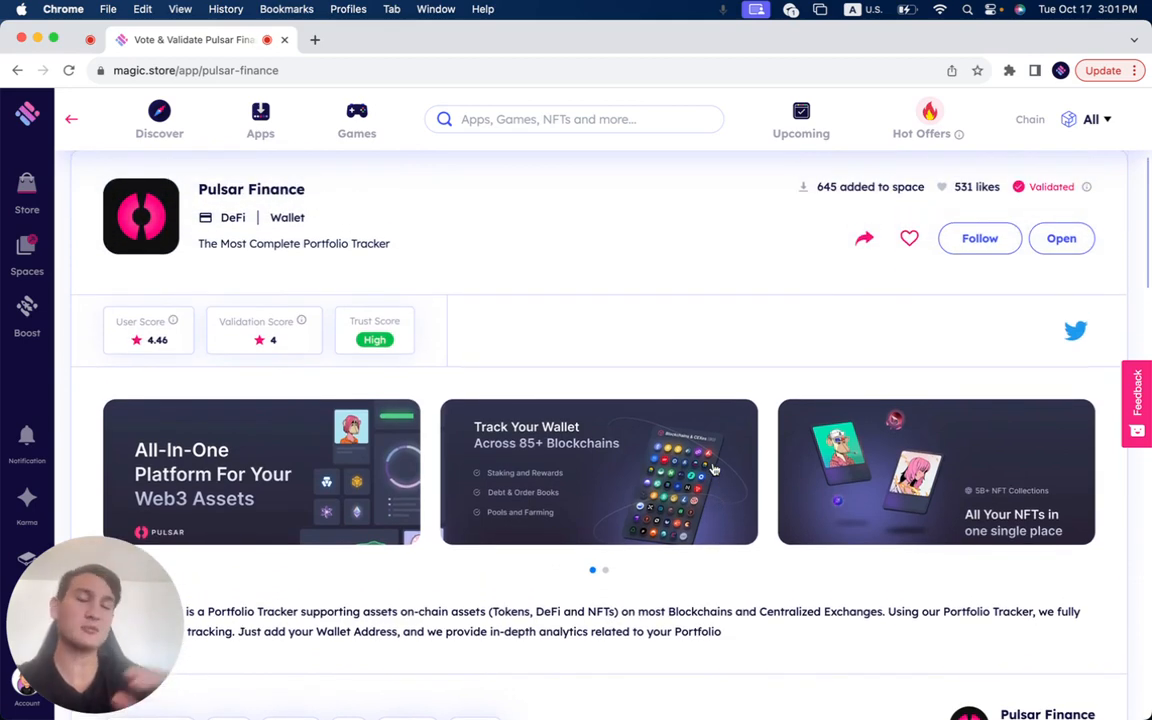
mouse_move(558, 366)
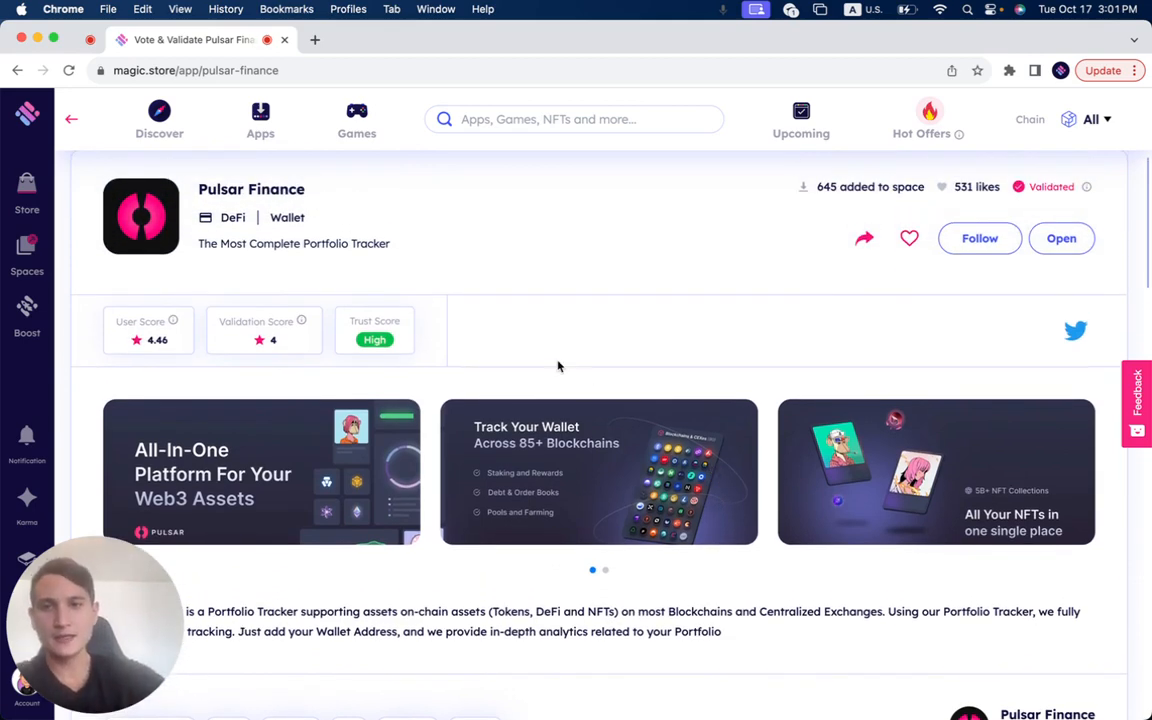
mouse_move(408, 321)
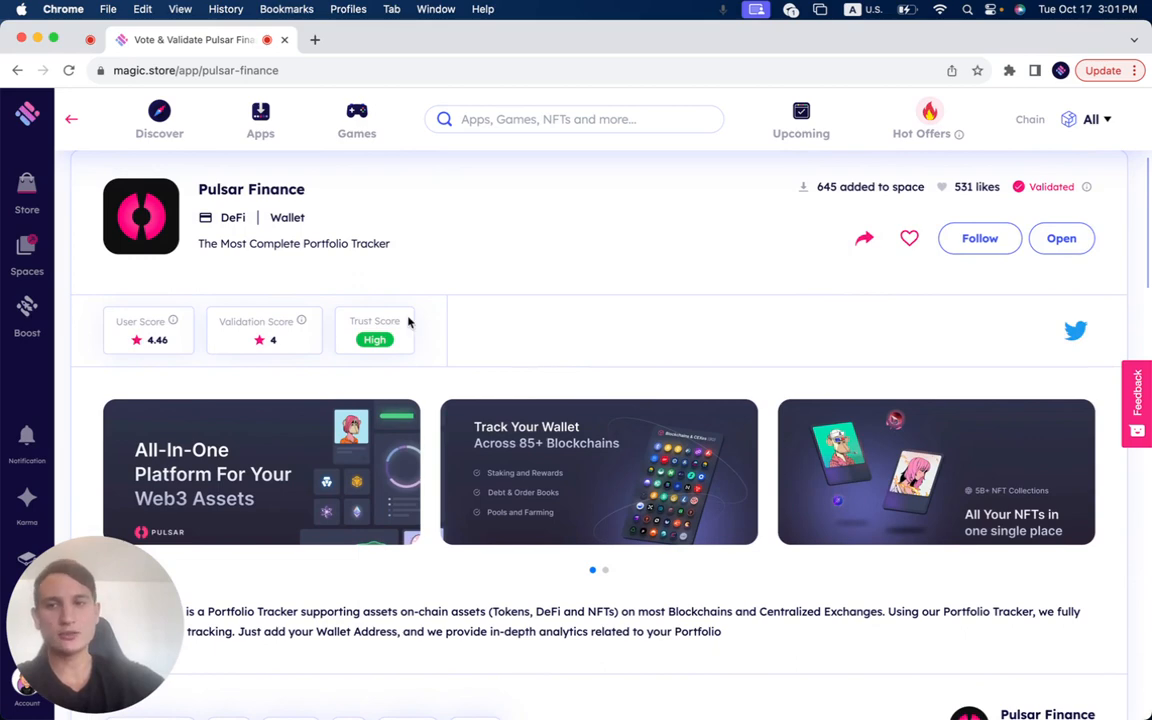
- Scroll down to the Validation Results: score 4, 148,274 votes, split 80% and 20%
scroll(down, 3)
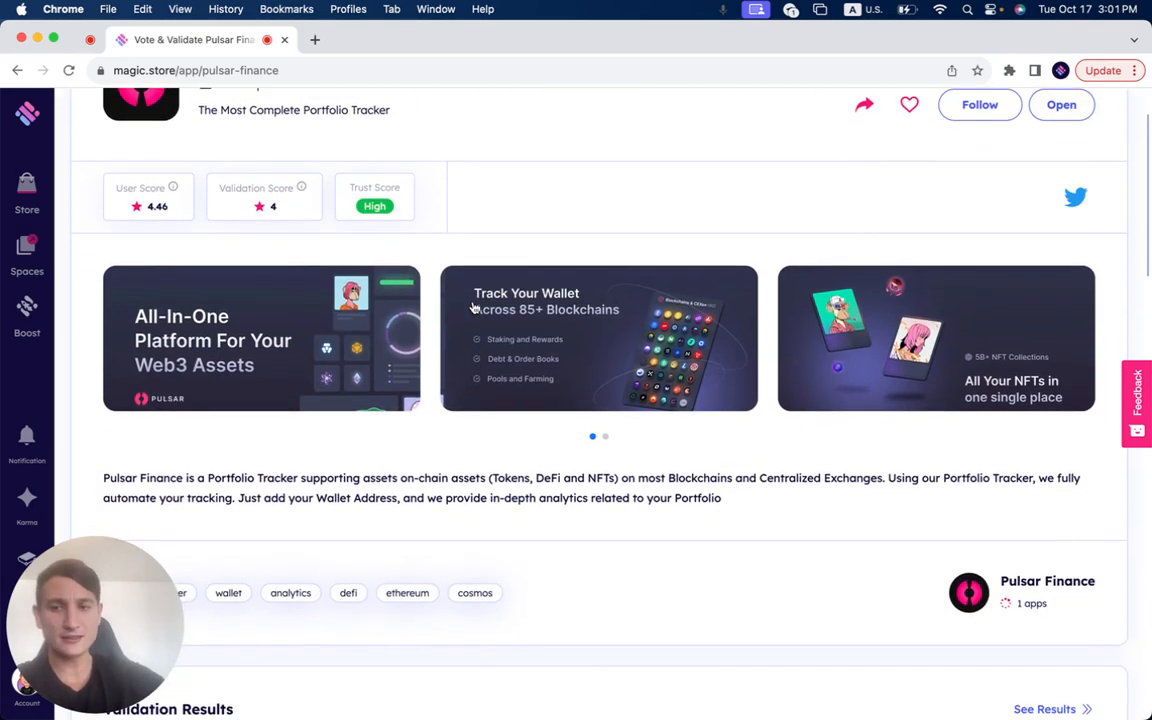
scroll(down, 3)
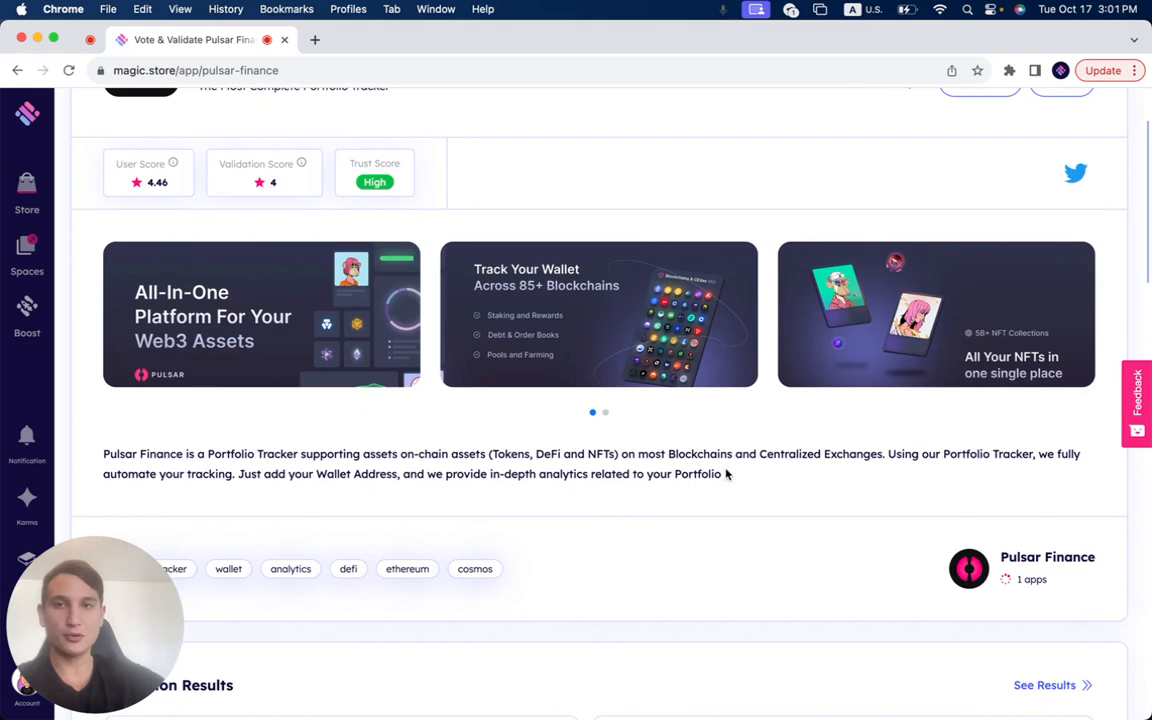
mouse_move(826, 468)
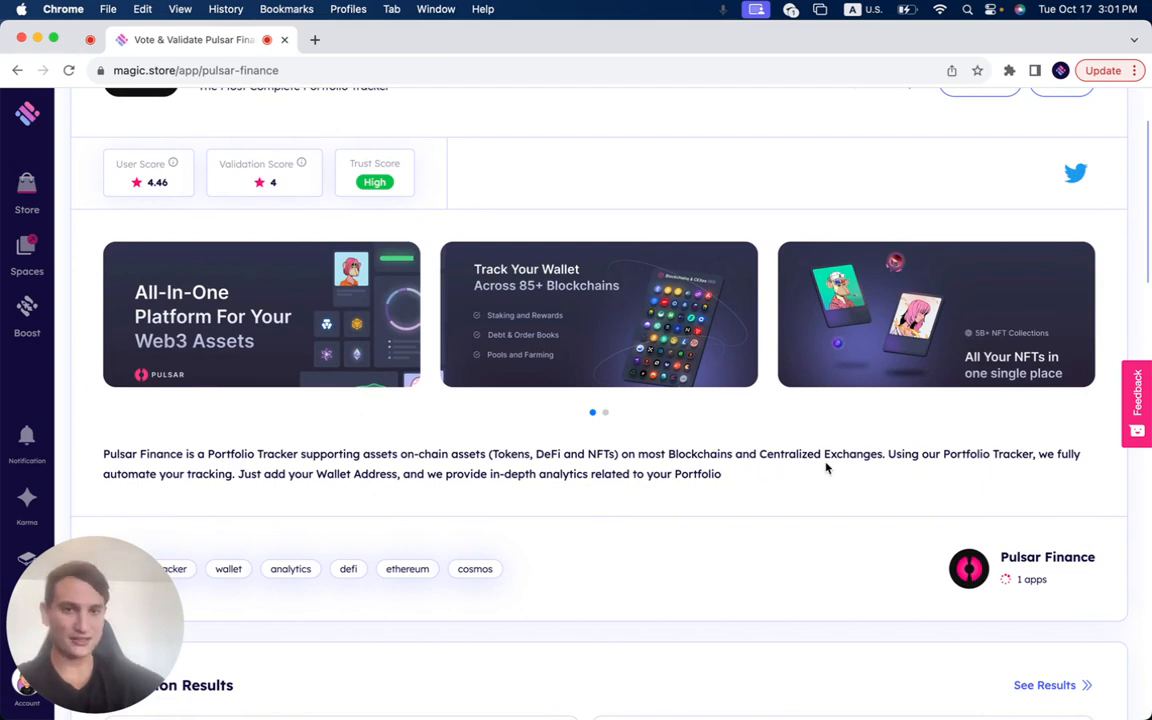
mouse_move(720, 487)
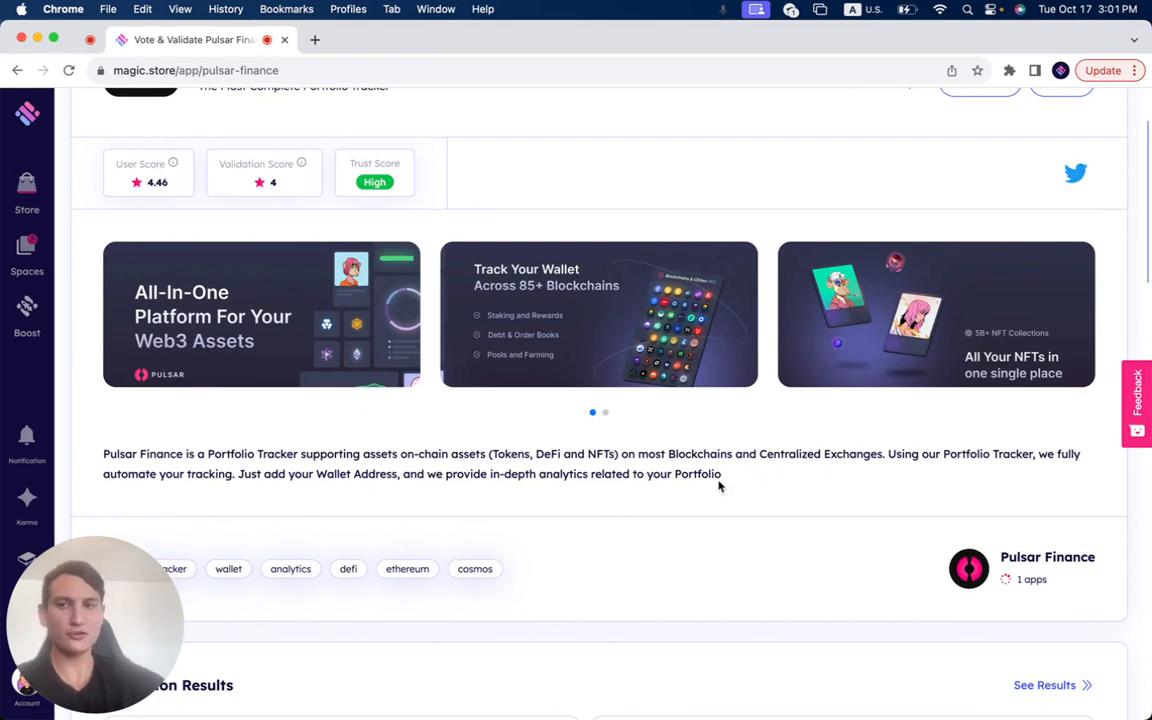
scroll(down, 3)
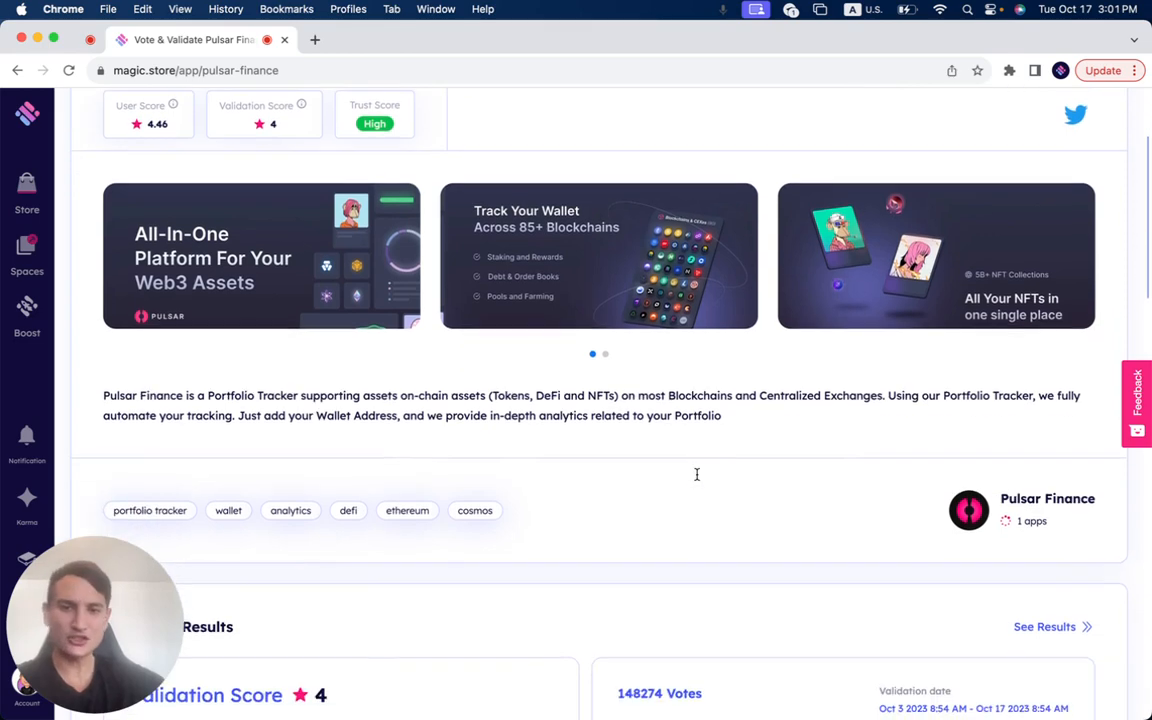
scroll(down, 3)
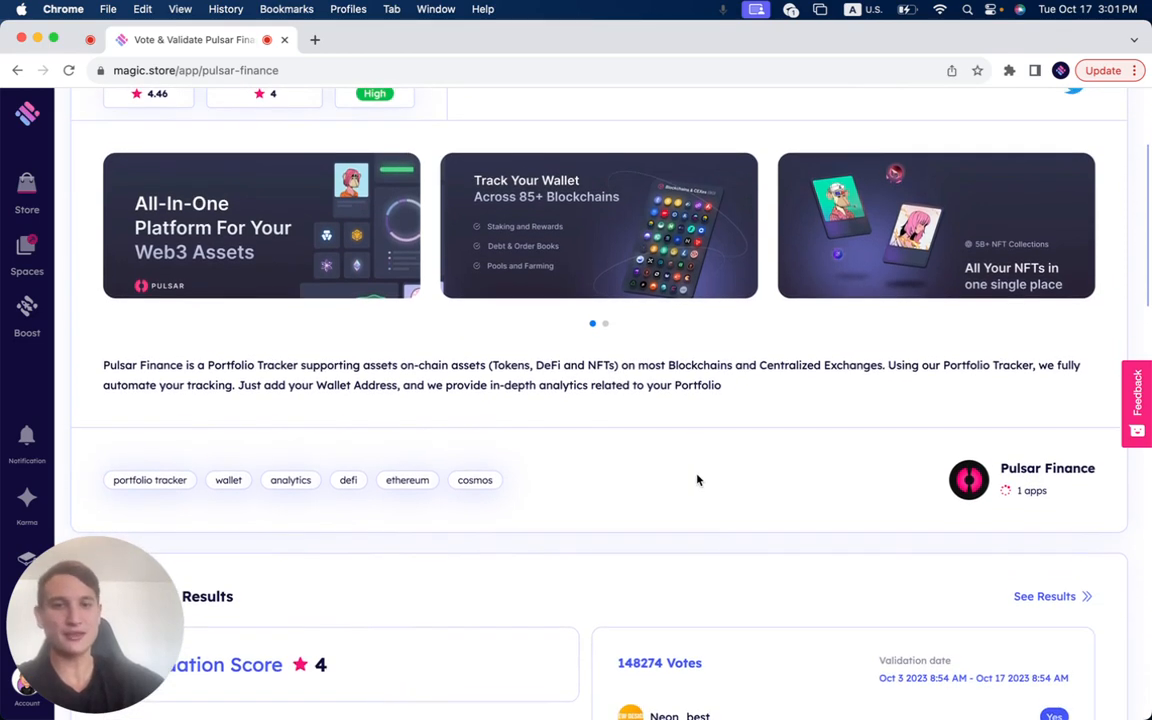
scroll(down, 3)
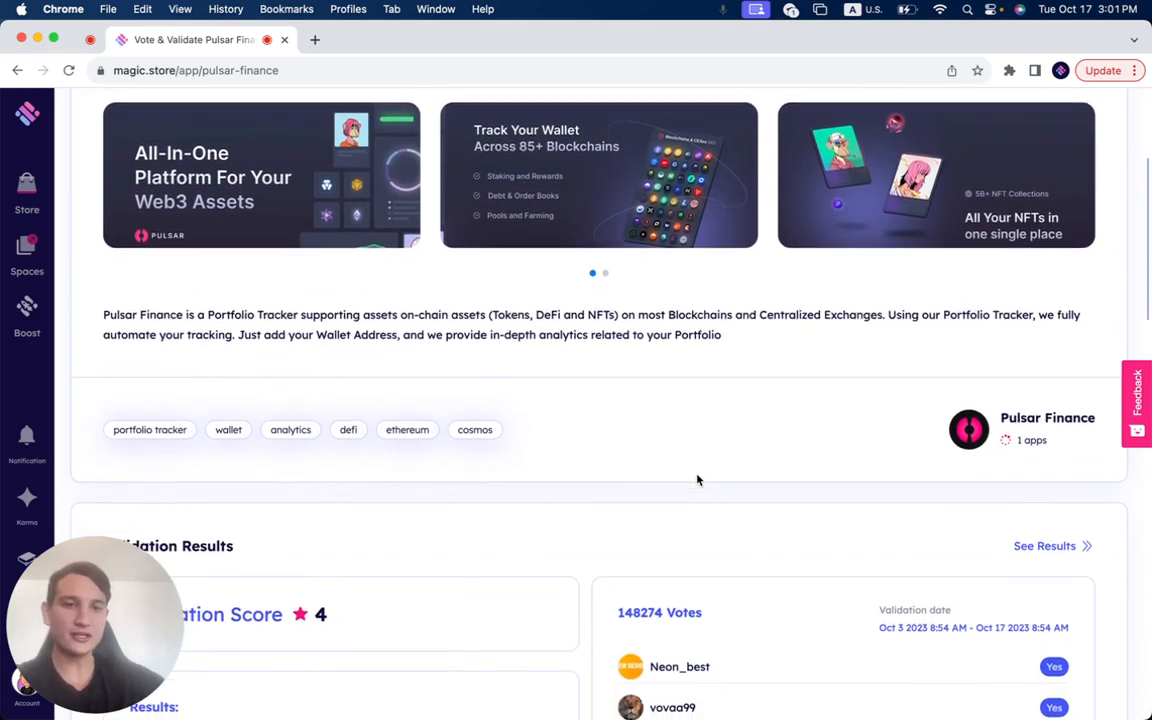
scroll(down, 3)
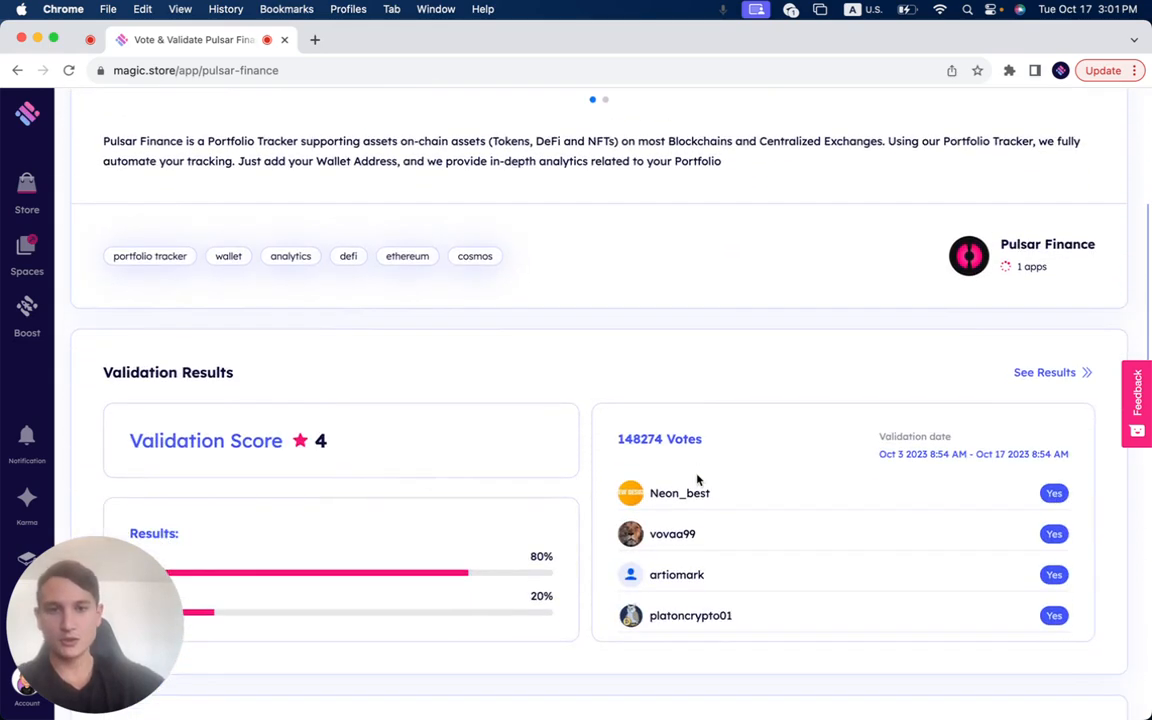
- Scroll past the Validation Results to the User Score section: 4.46 out of 5 from 24 reviews
scroll(down, 3)
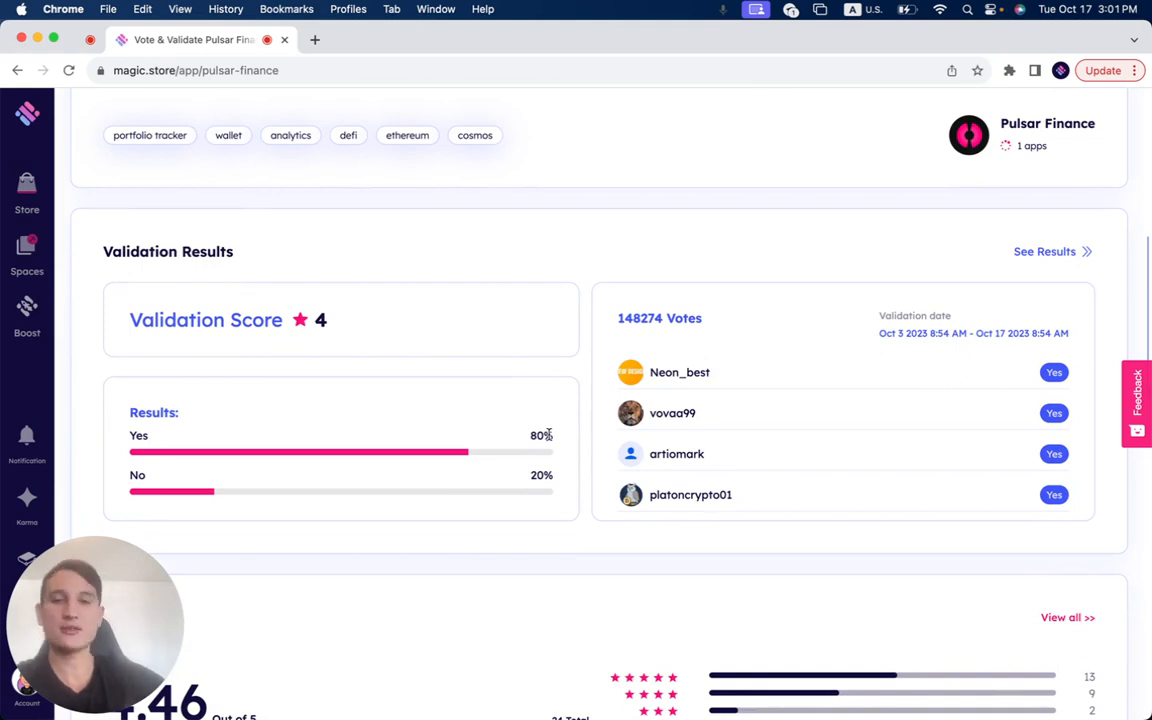
mouse_move(547, 488)
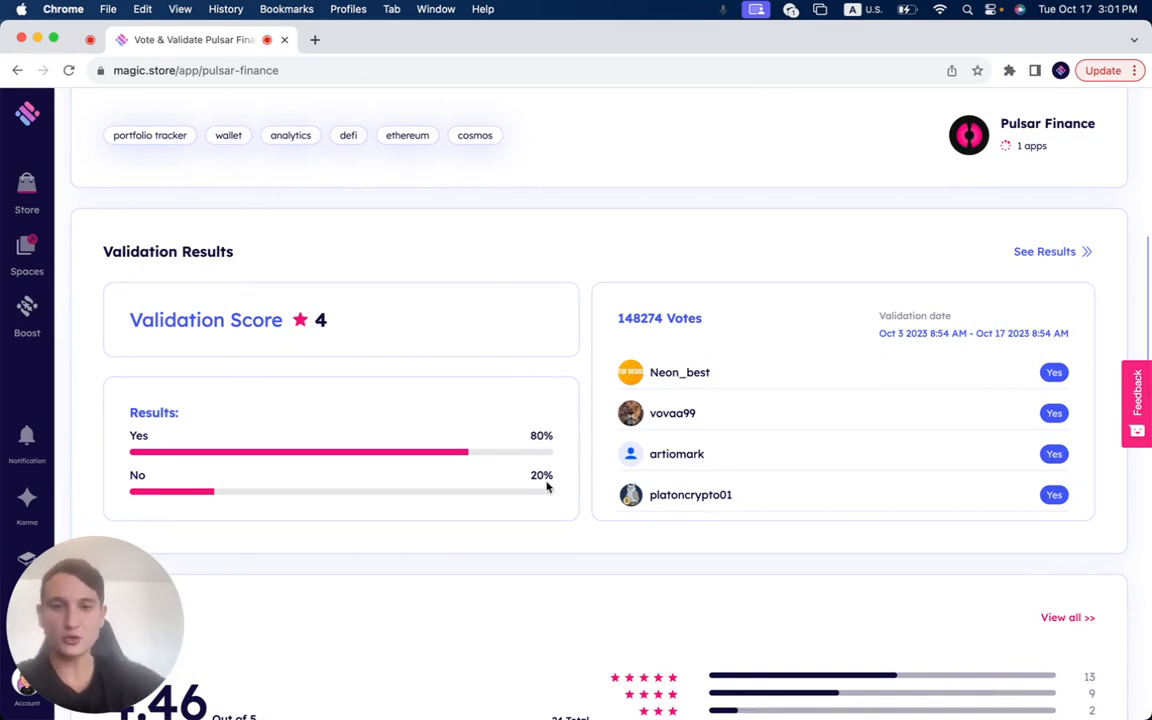
mouse_move(504, 366)
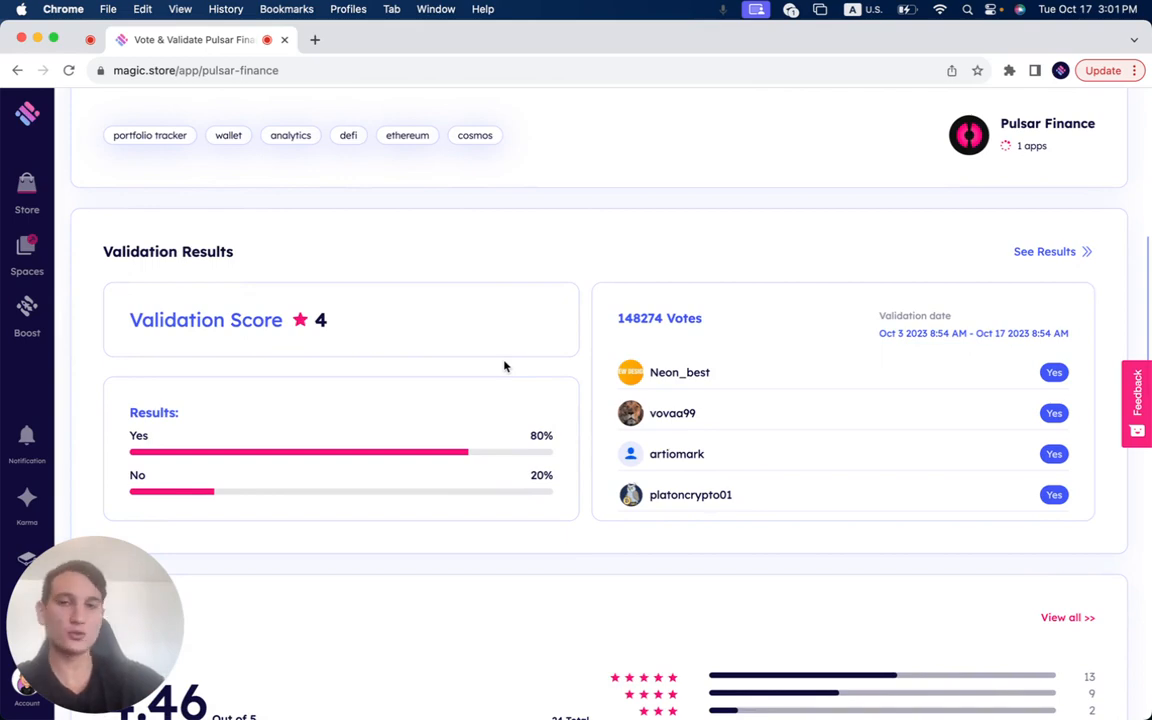
mouse_move(410, 330)
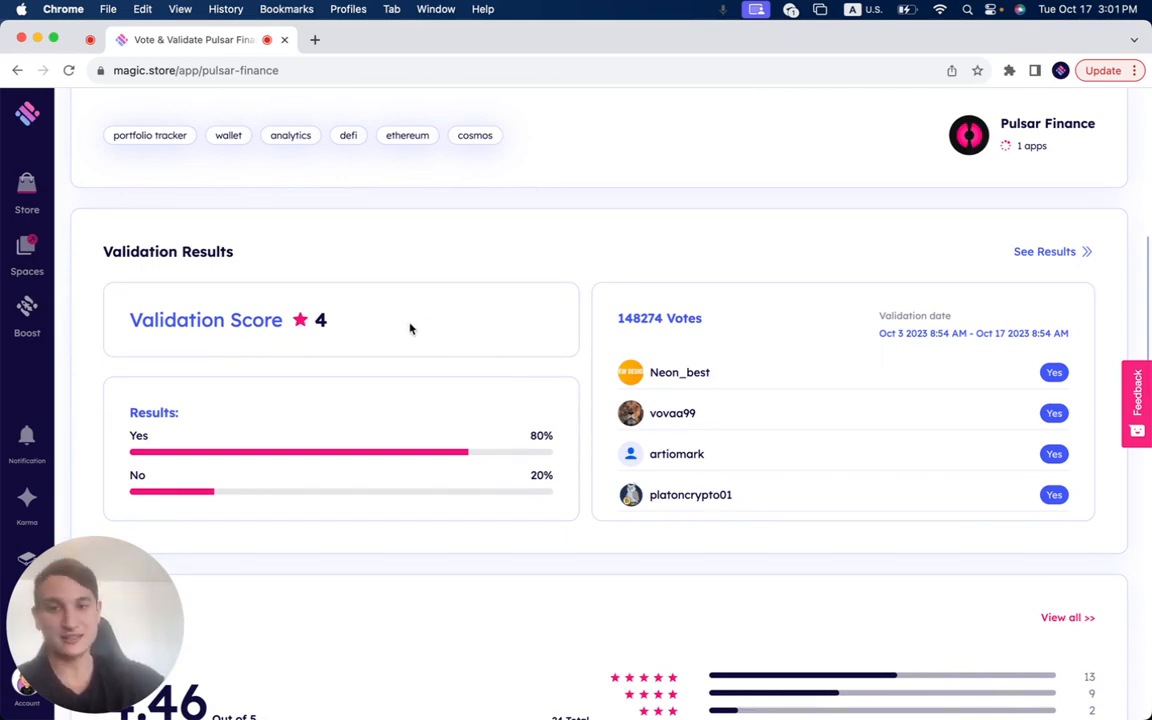
scroll(down, 3)
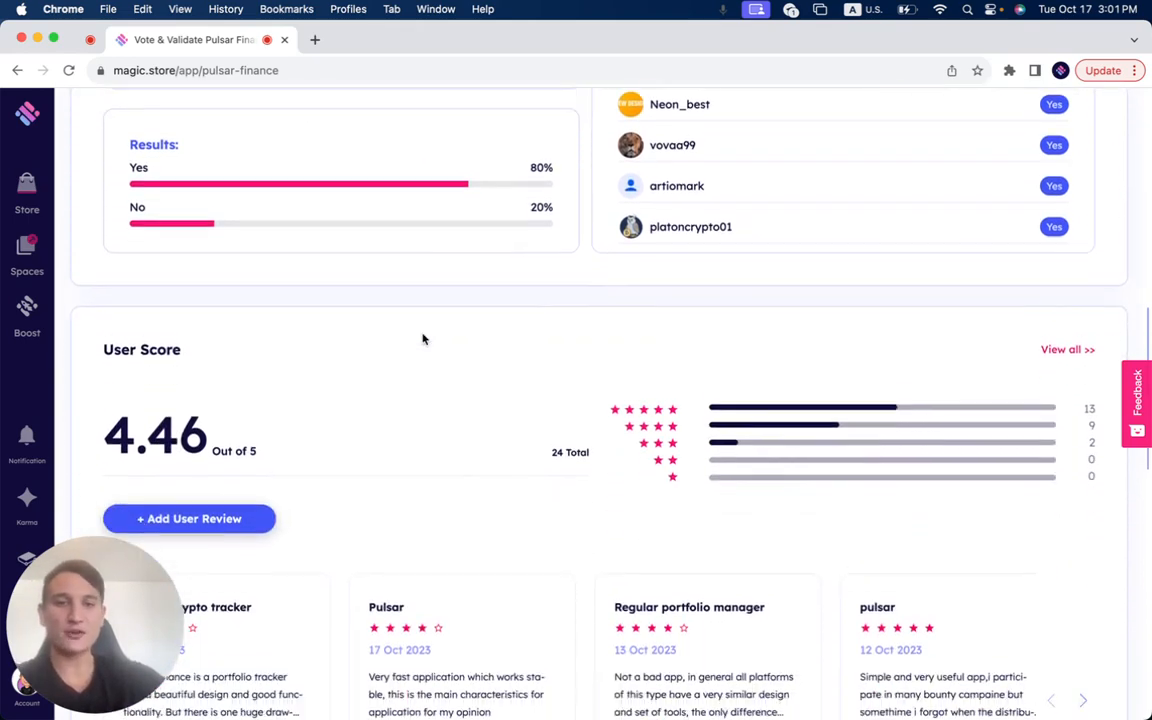
- Scroll through the User Score reviews and the Trust reviews of Pulsar Finance
scroll(down, 3)
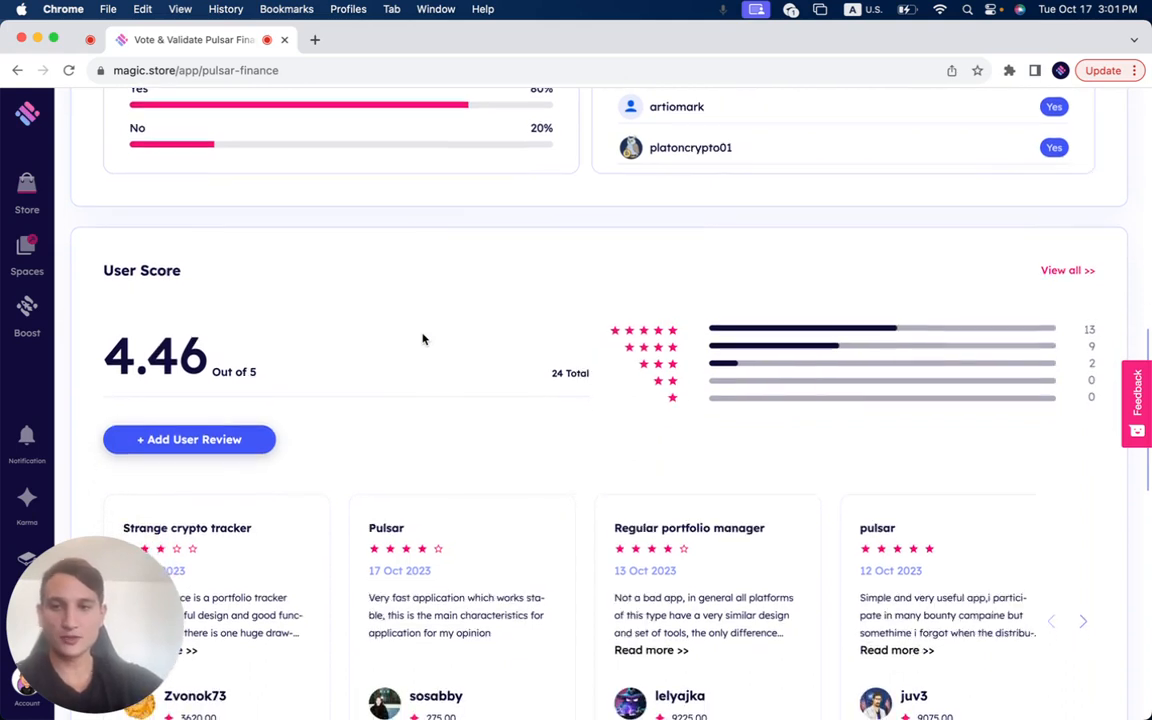
mouse_move(567, 381)
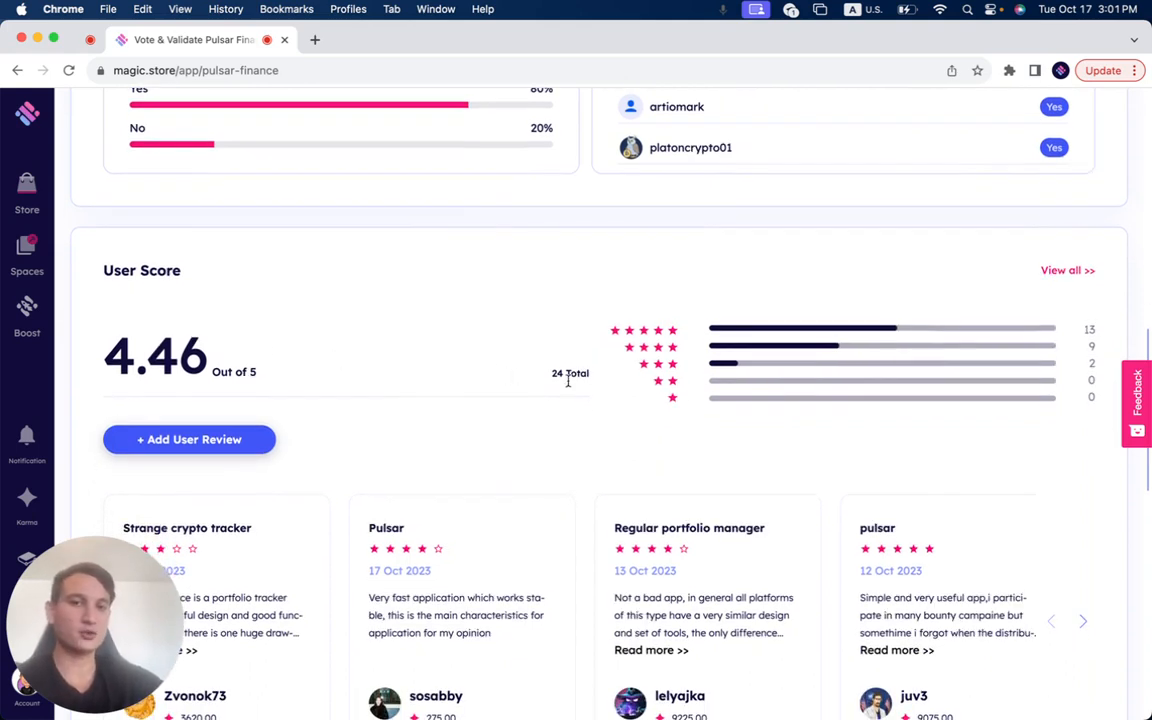
mouse_move(605, 375)
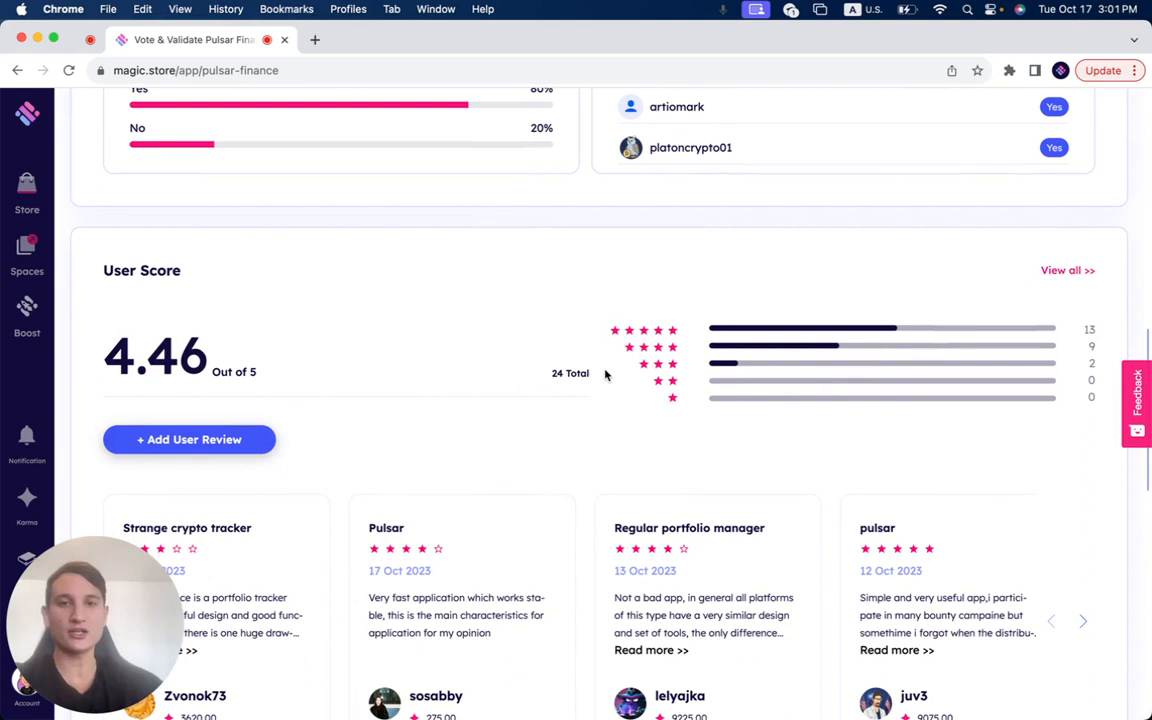
scroll(down, 3)
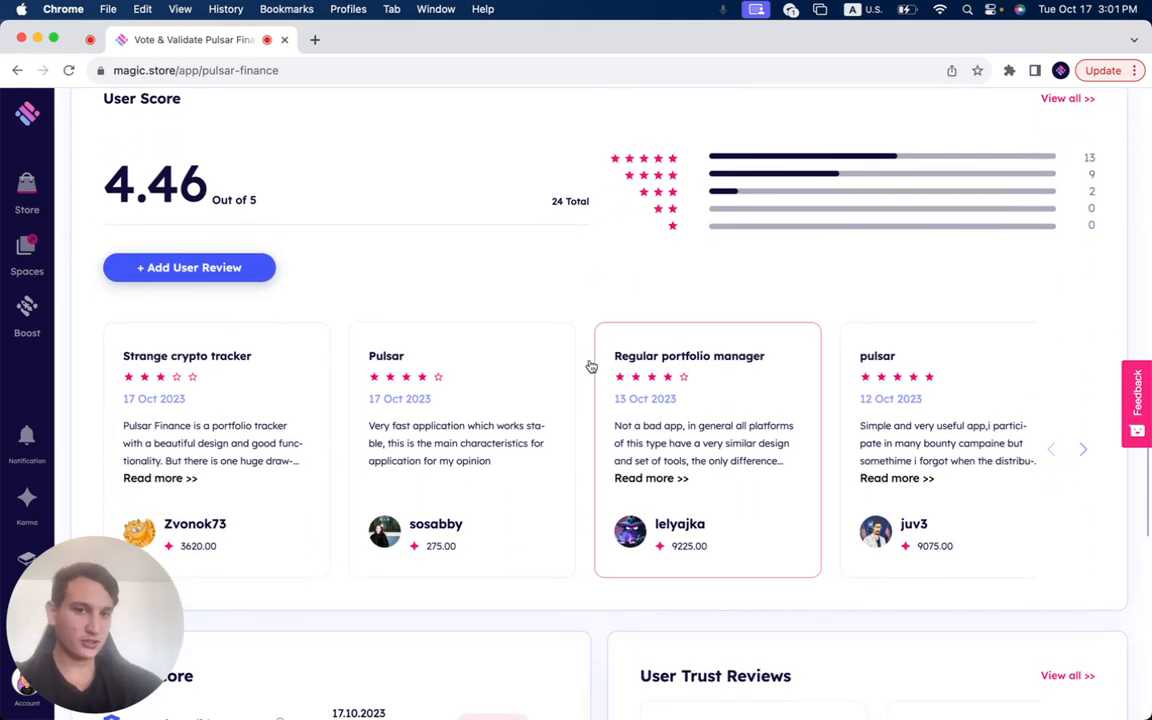
mouse_move(556, 339)
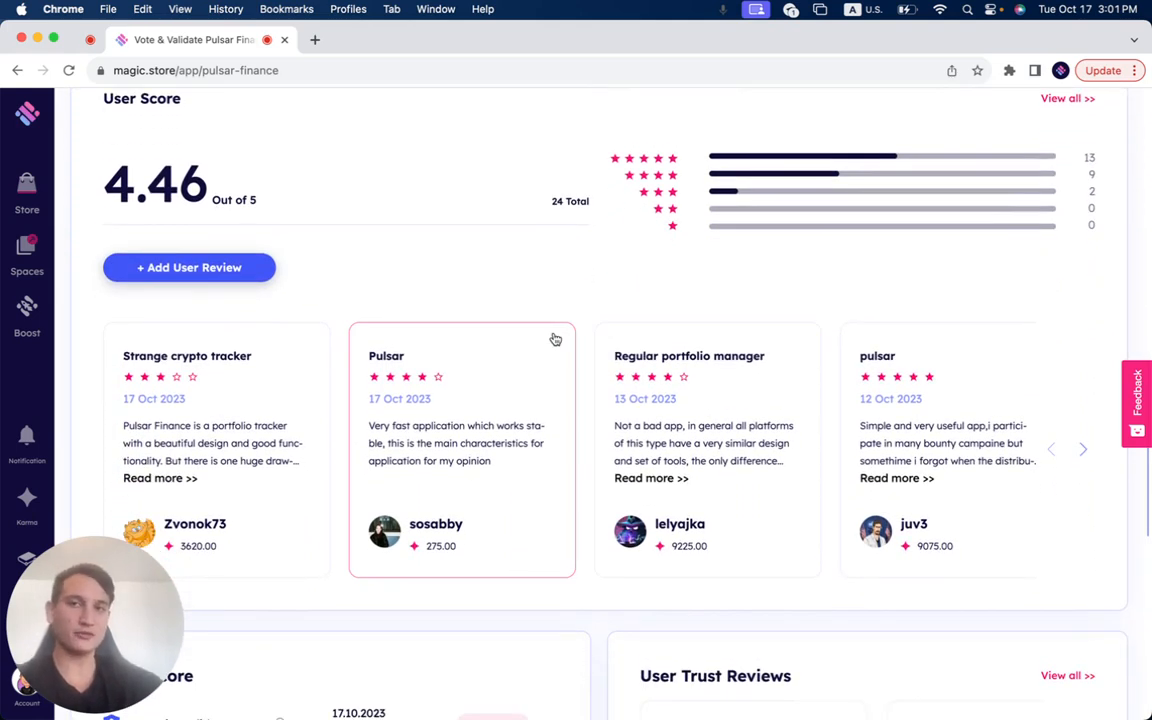
scroll(down, 3)
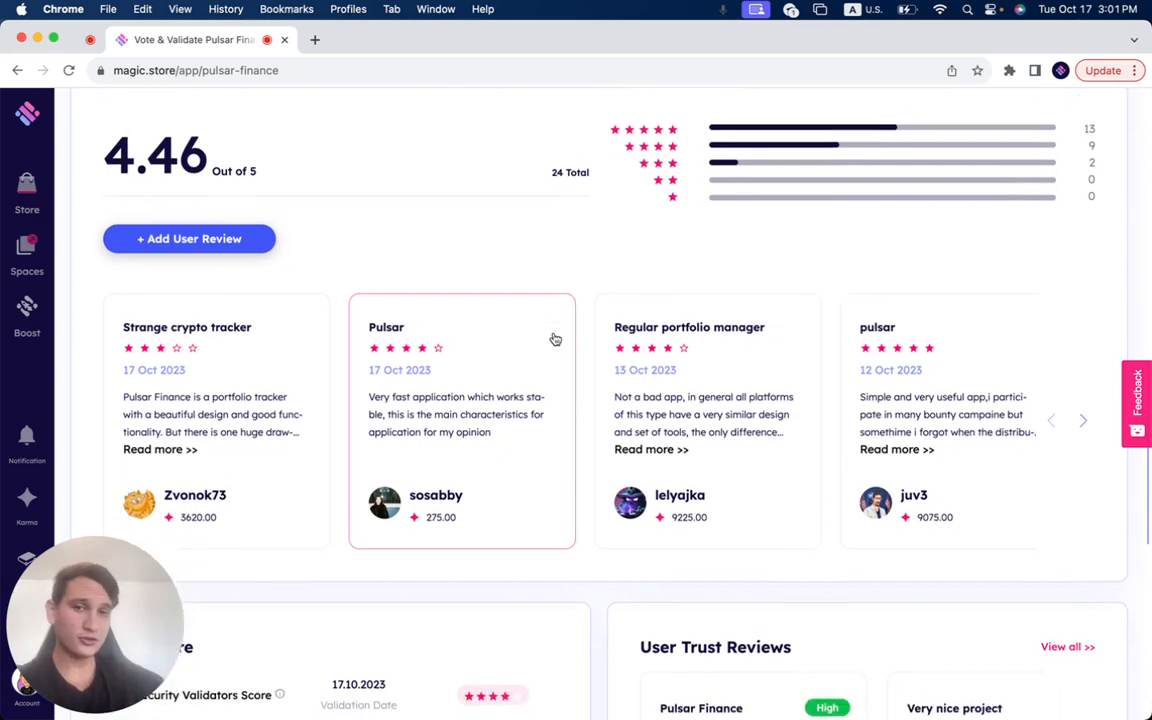
scroll(down, 3)
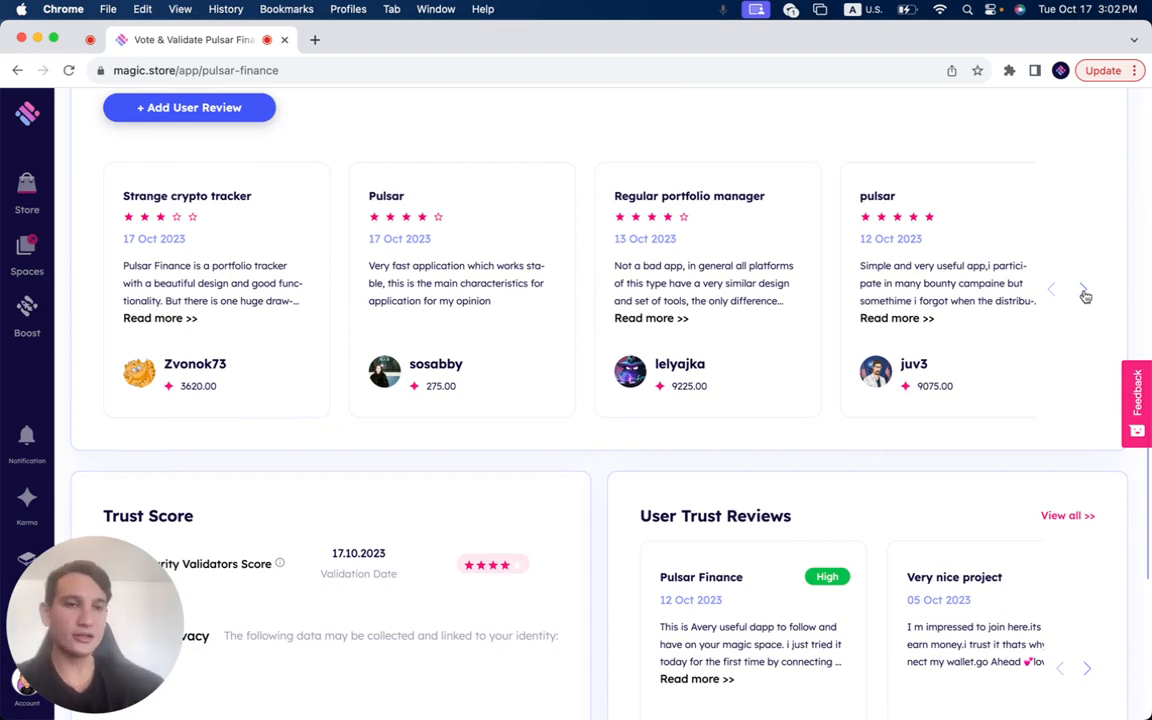
scroll(down, 3)
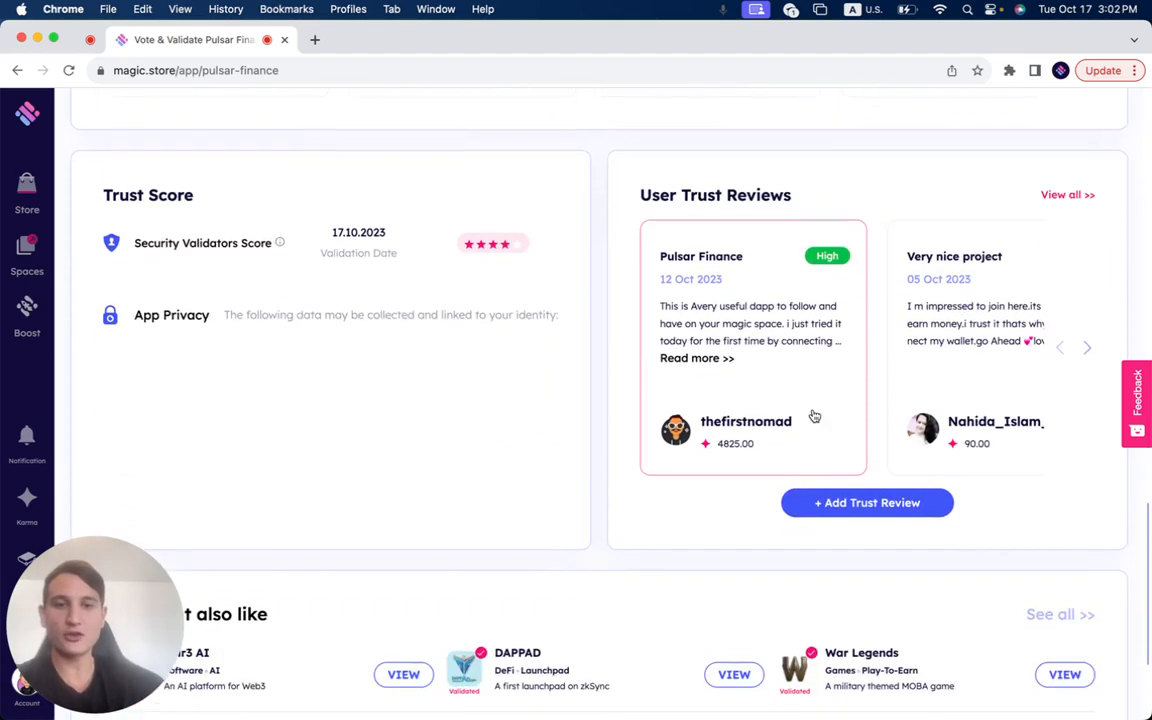
- Return to the top of the listing and launch Pulsar Finance inside the Magic Store space
scroll(up, 3)
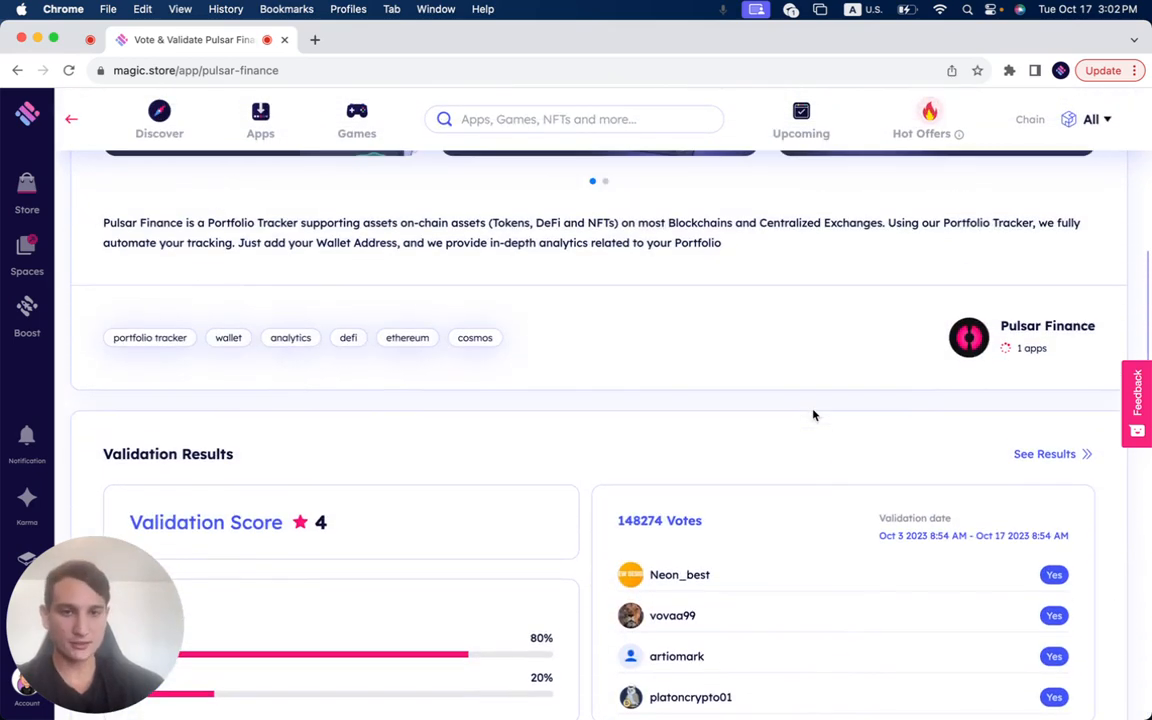
scroll(up, 3)
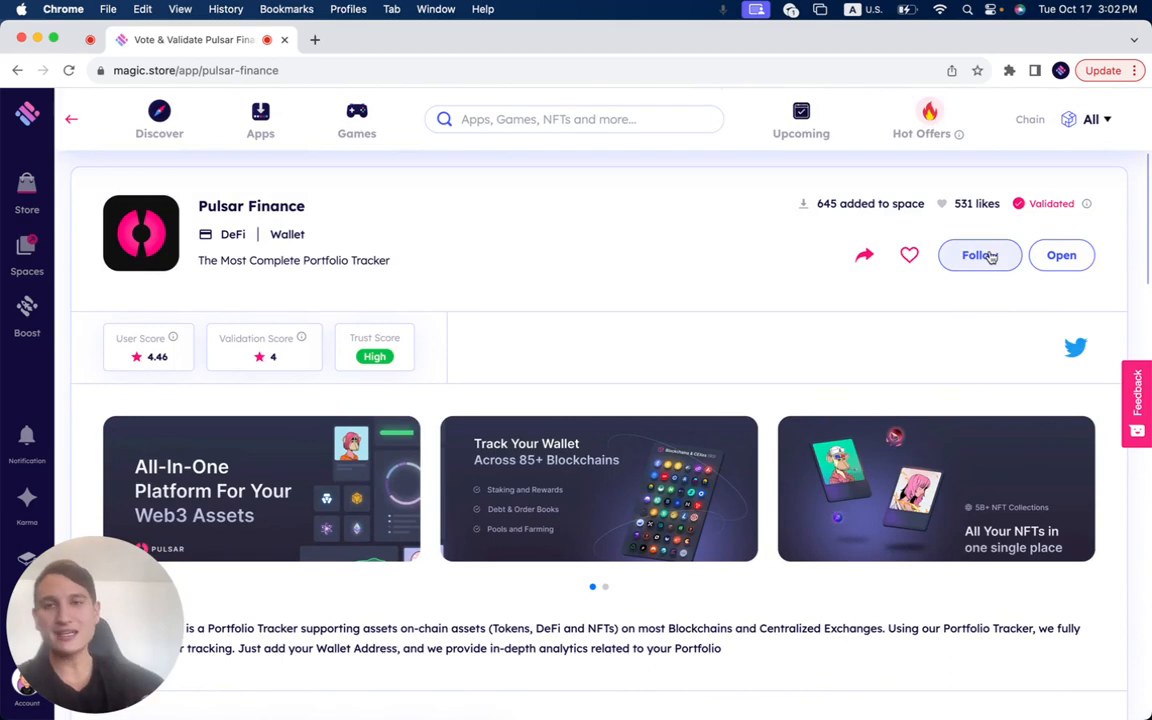
mouse_move(1061, 255)
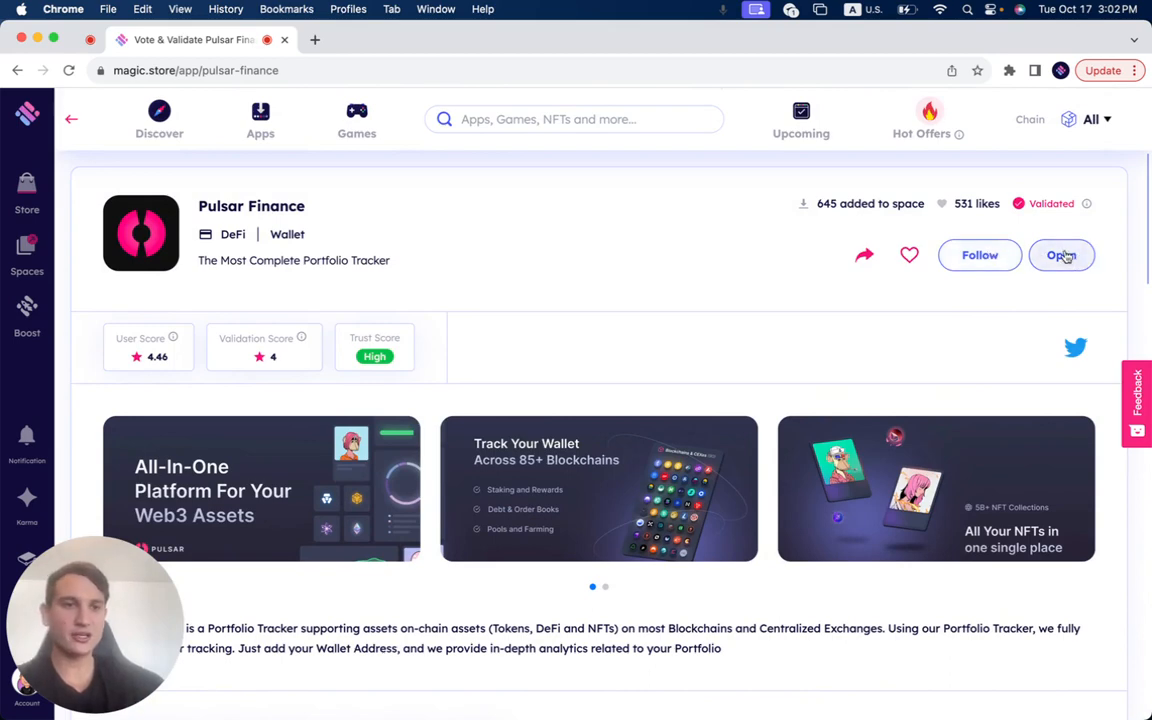
click(1061, 255)
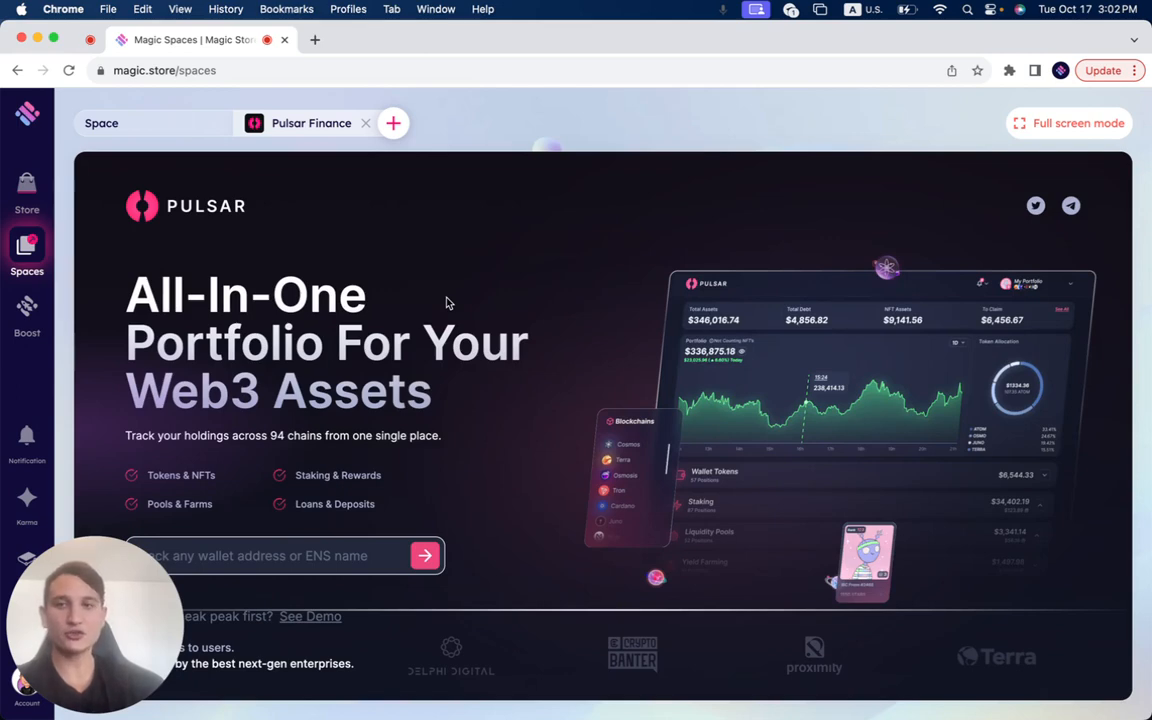
mouse_move(380, 318)
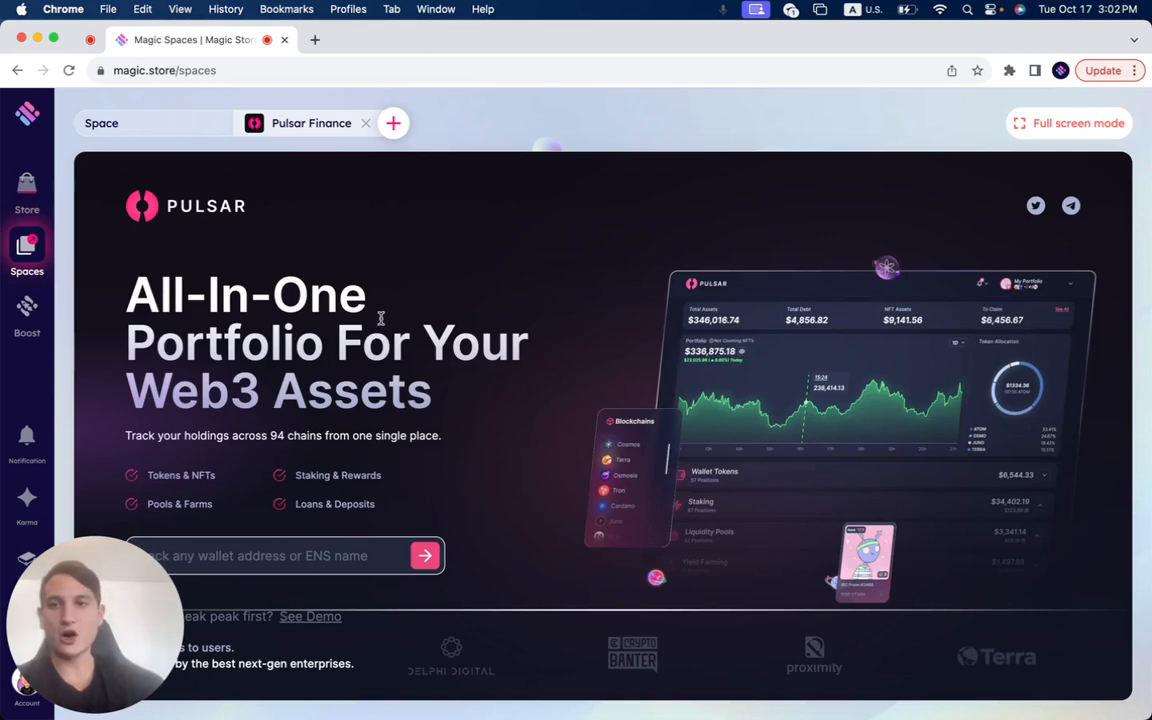
mouse_move(557, 483)
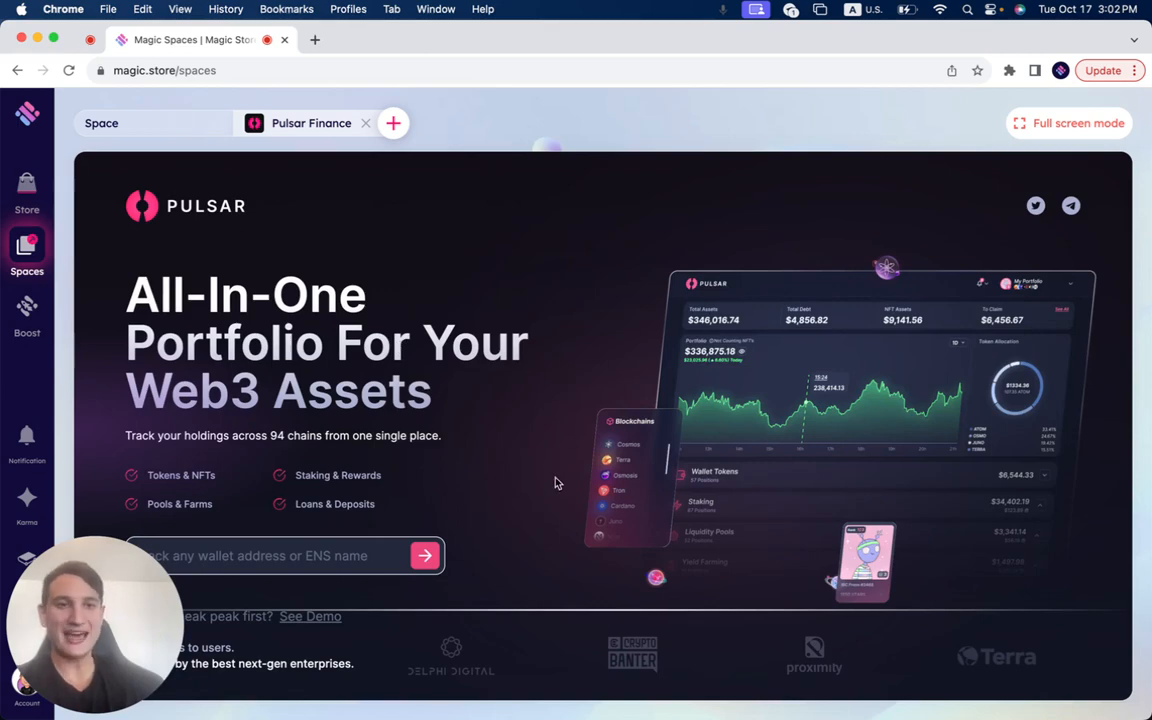
- Show the opened Pulsar Finance app in full-screen mode
click(1068, 123)
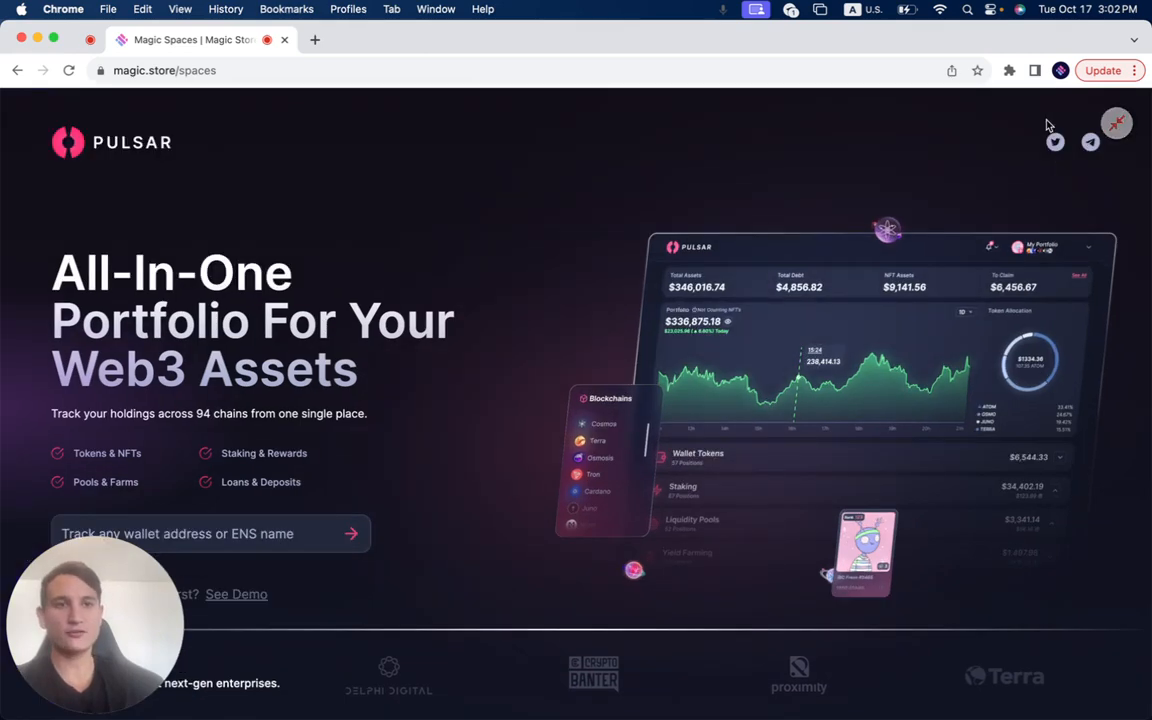
mouse_move(598, 441)
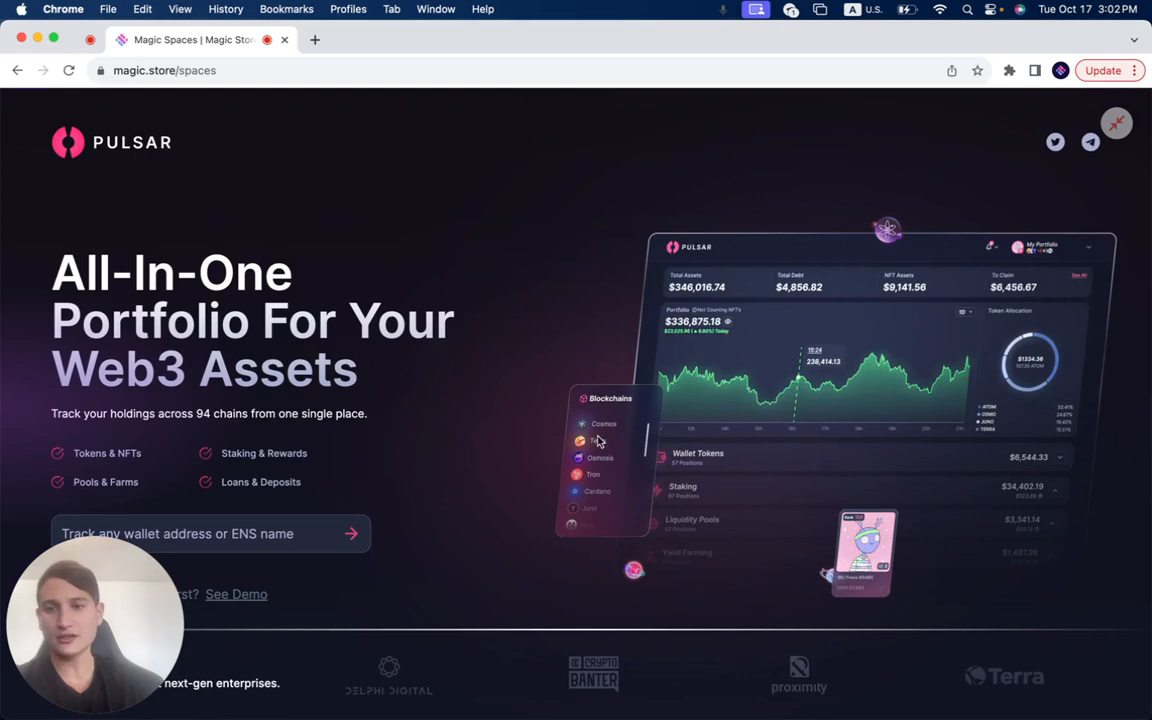
mouse_move(1078, 147)
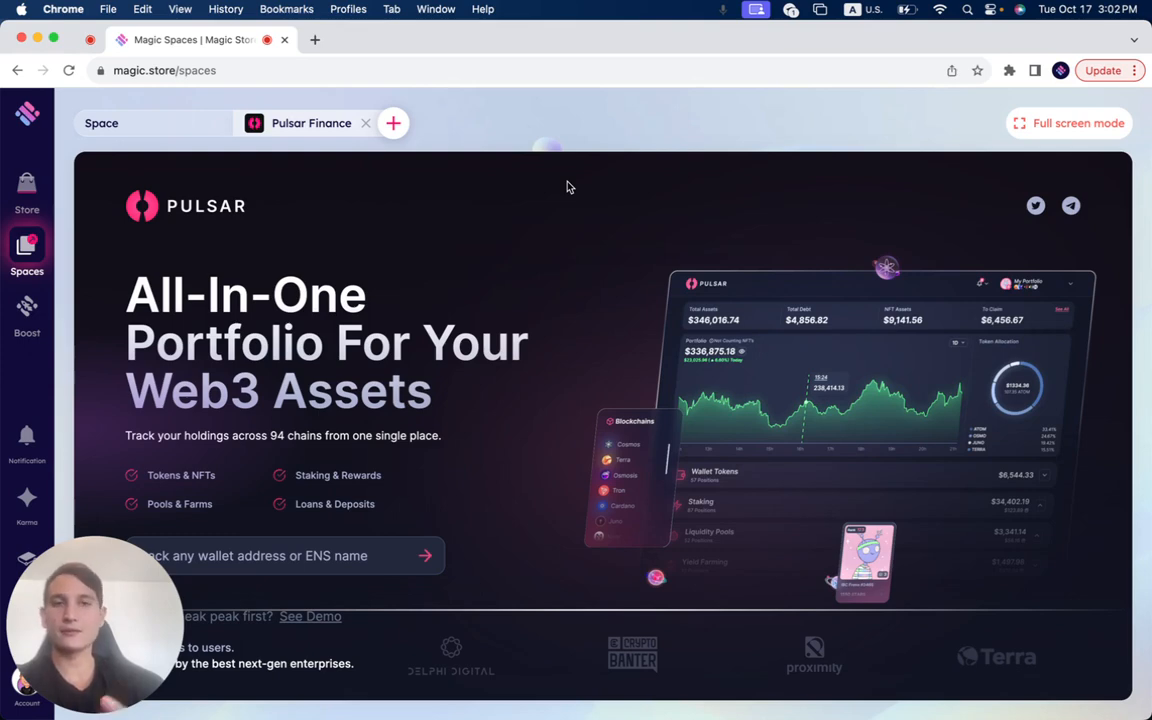
mouse_move(601, 171)
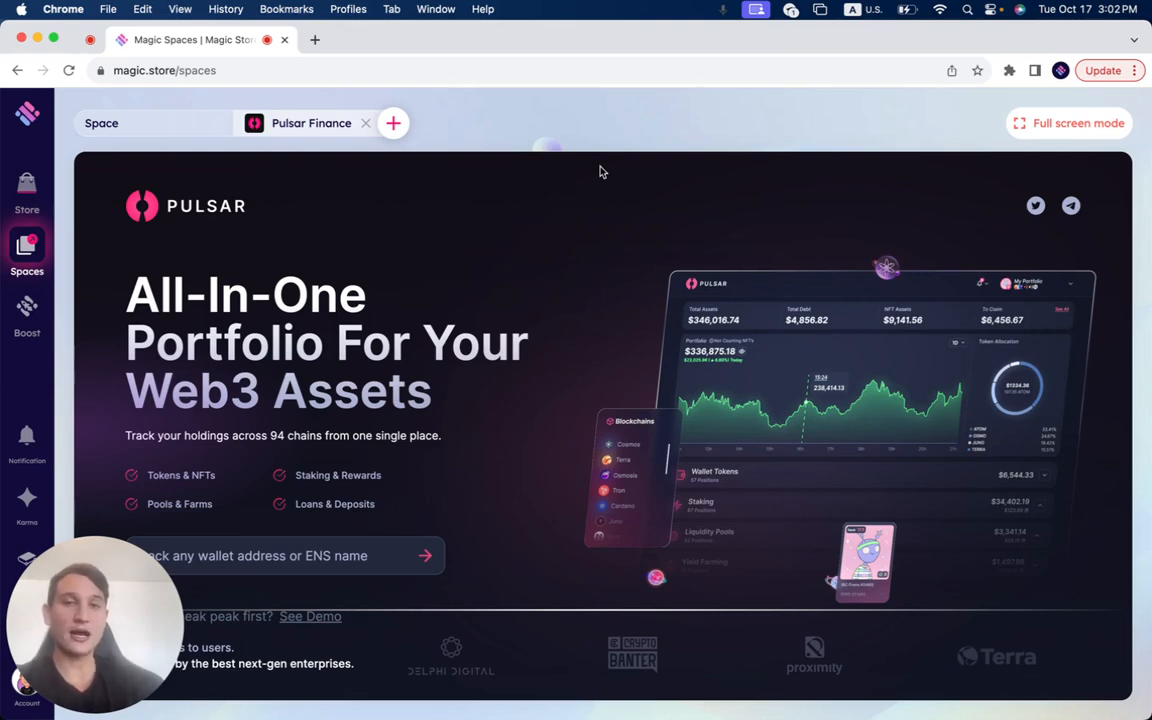
mouse_move(980, 93)
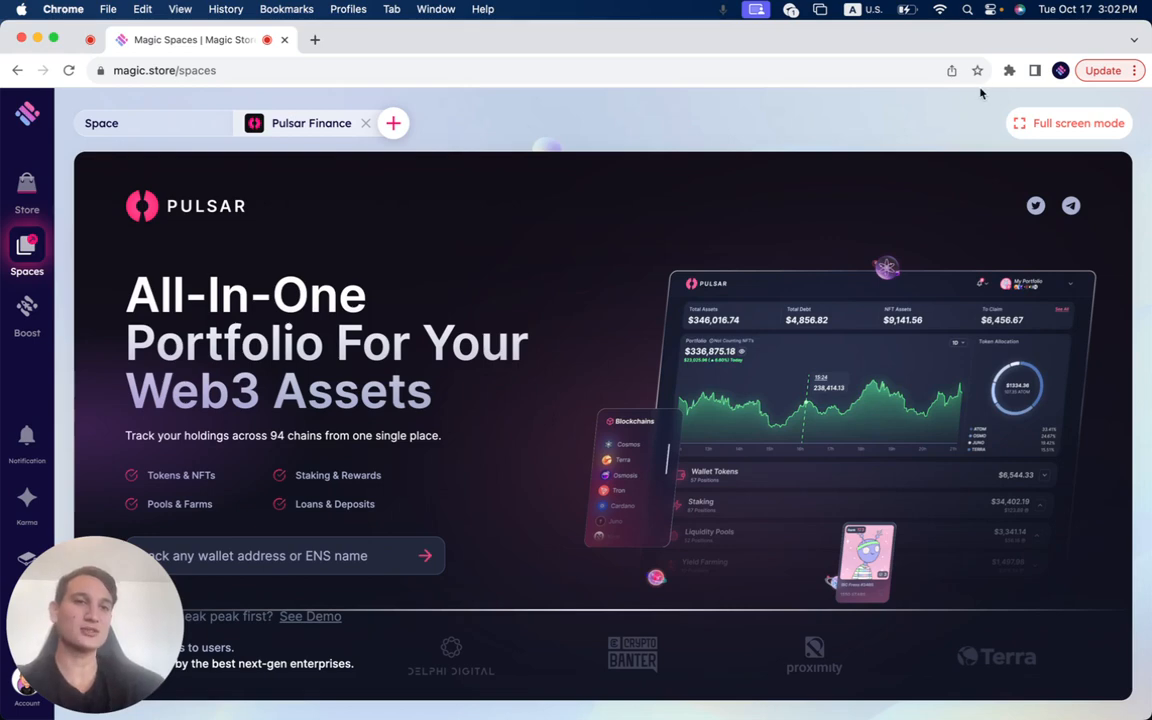